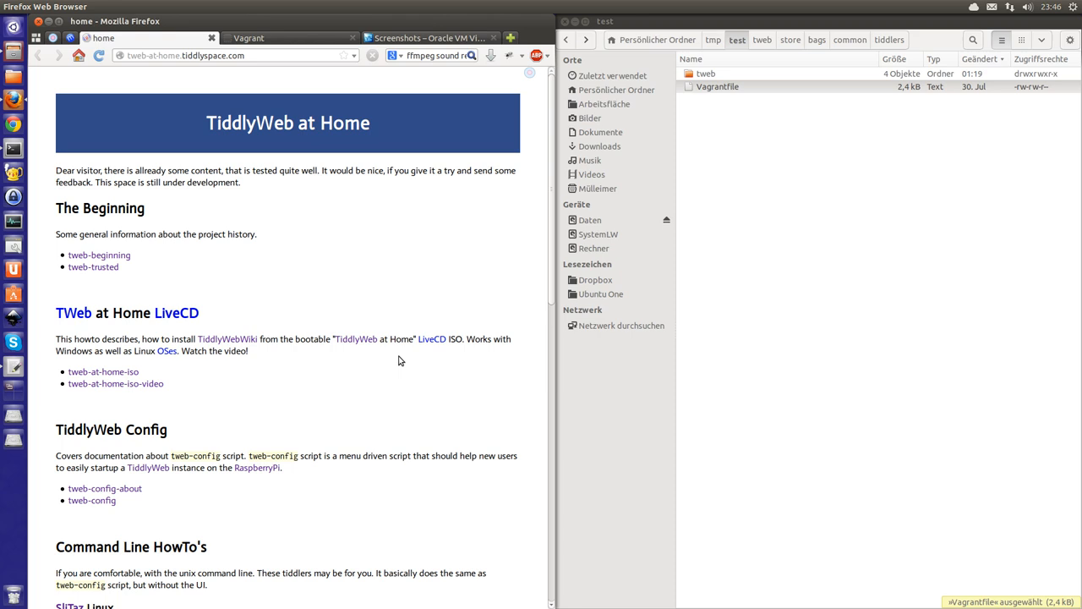
{"action": "mouse_move", "coordinate": [152, 382]}
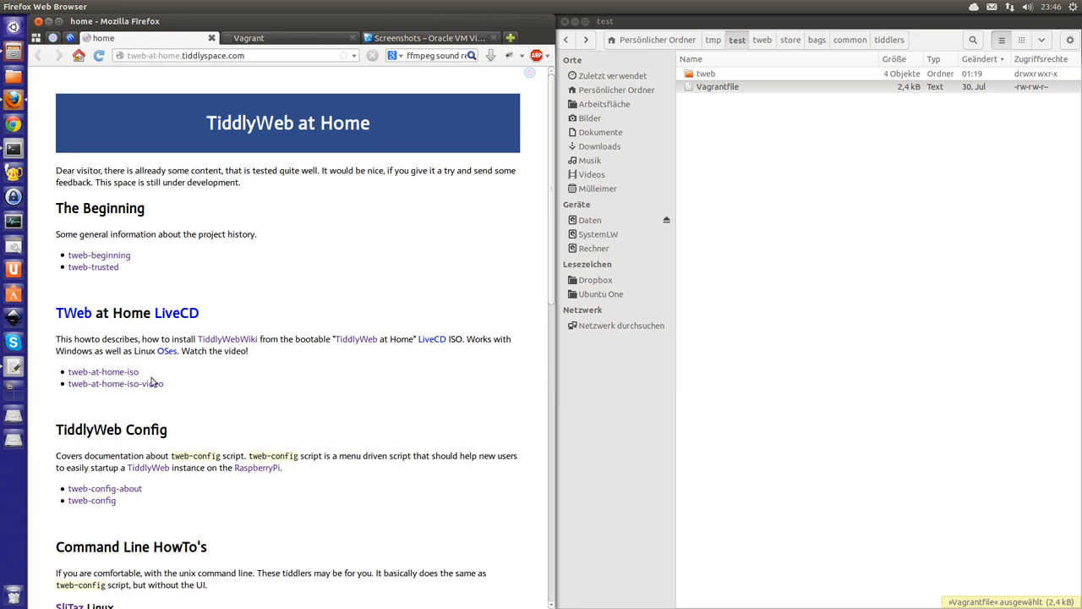
{"action": "mouse_move", "coordinate": [103, 372]}
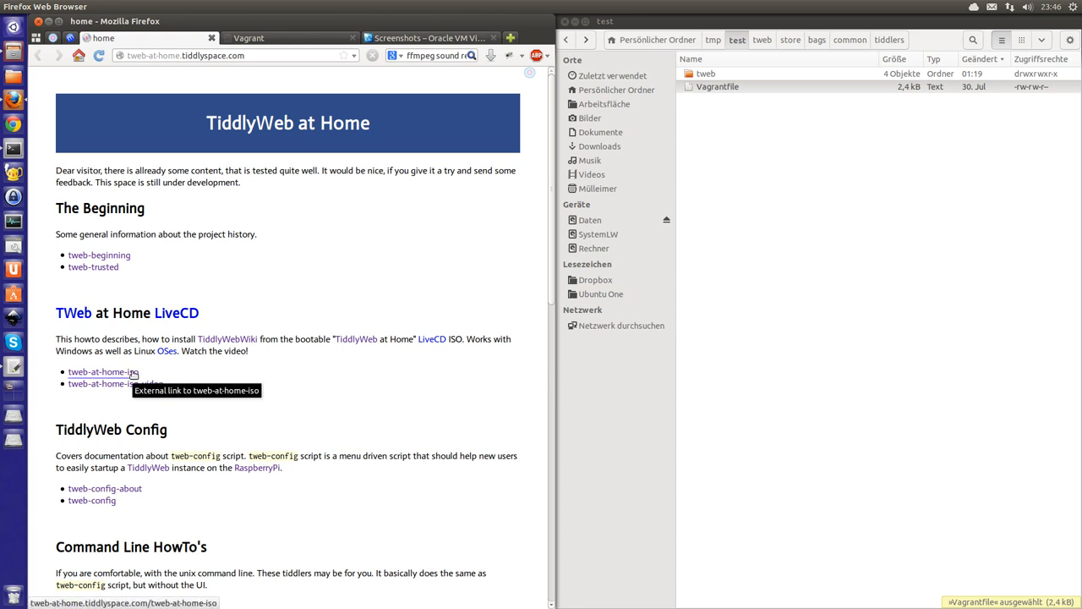
Open the tweb-at-home-iso guide and scroll through its VirtualBox VM setup instructions.
{"action": "left_click", "coordinate": [103, 372]}
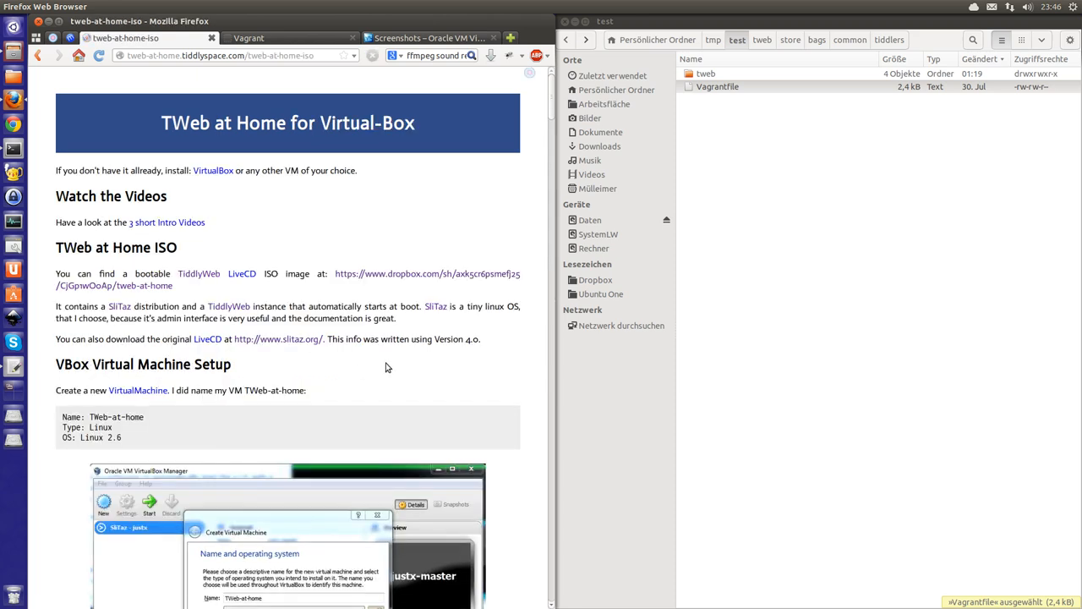
{"action": "scroll", "scroll_direction": "down", "scroll_amount": 3}
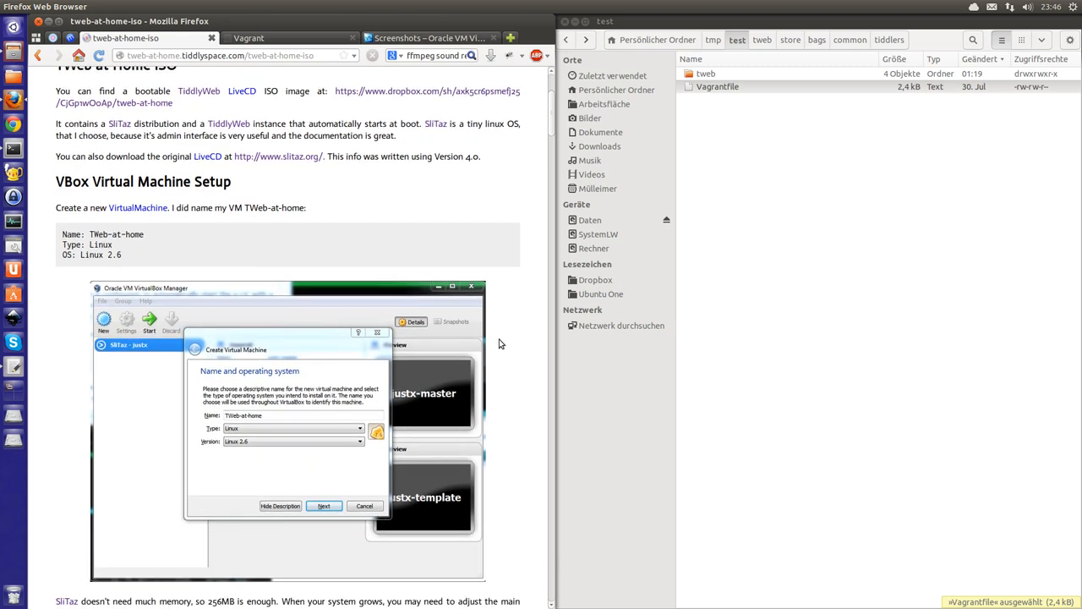
{"action": "scroll", "scroll_direction": "down", "scroll_amount": 3}
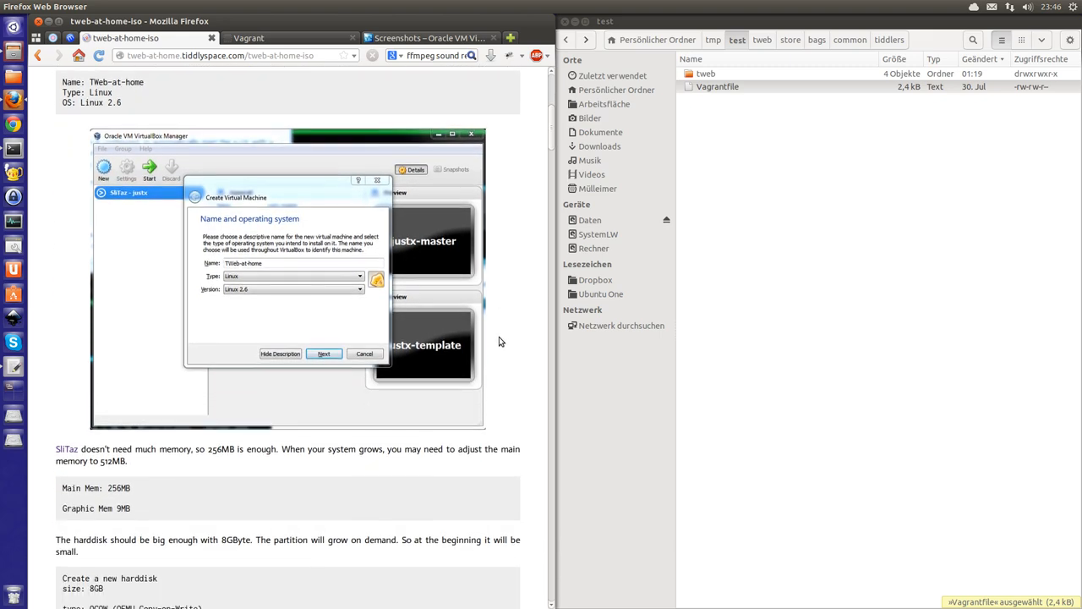
{"action": "scroll", "scroll_direction": "down", "scroll_amount": 3}
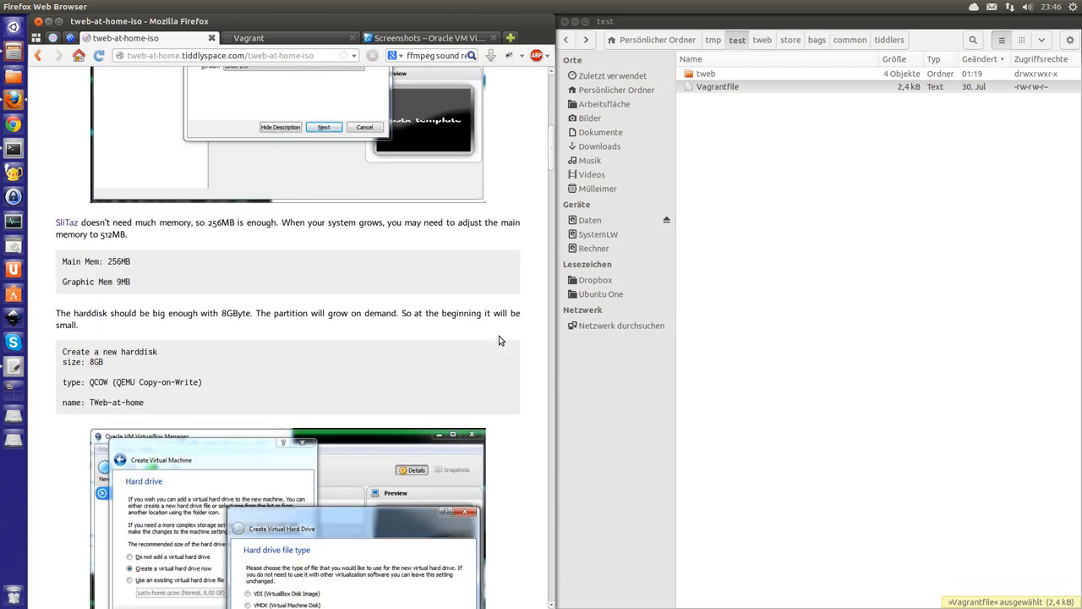
{"action": "scroll", "scroll_direction": "down", "scroll_amount": 3}
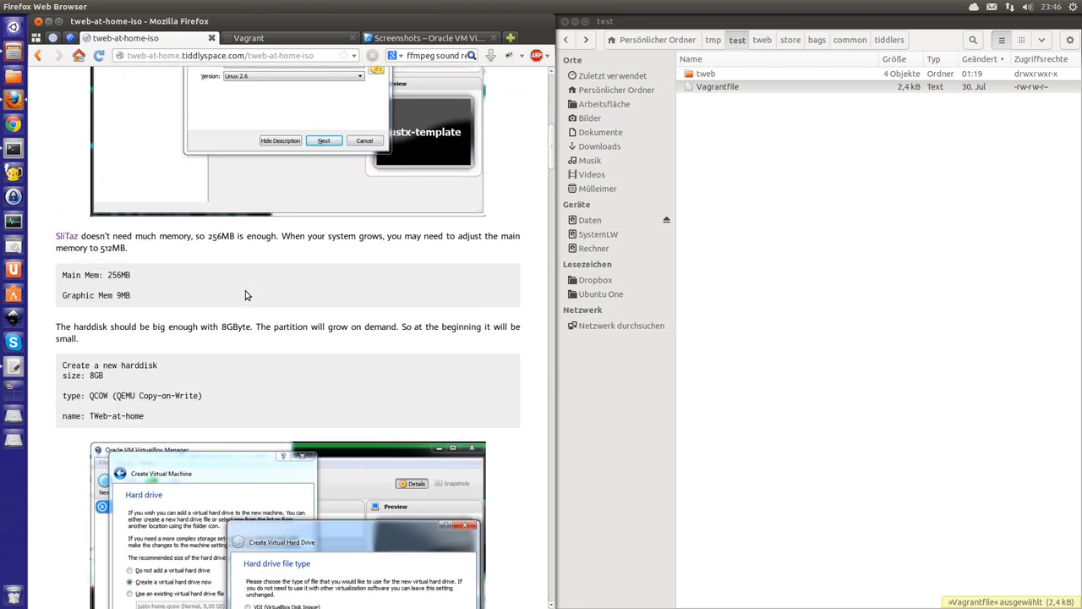
{"action": "scroll", "scroll_direction": "up", "scroll_amount": 3}
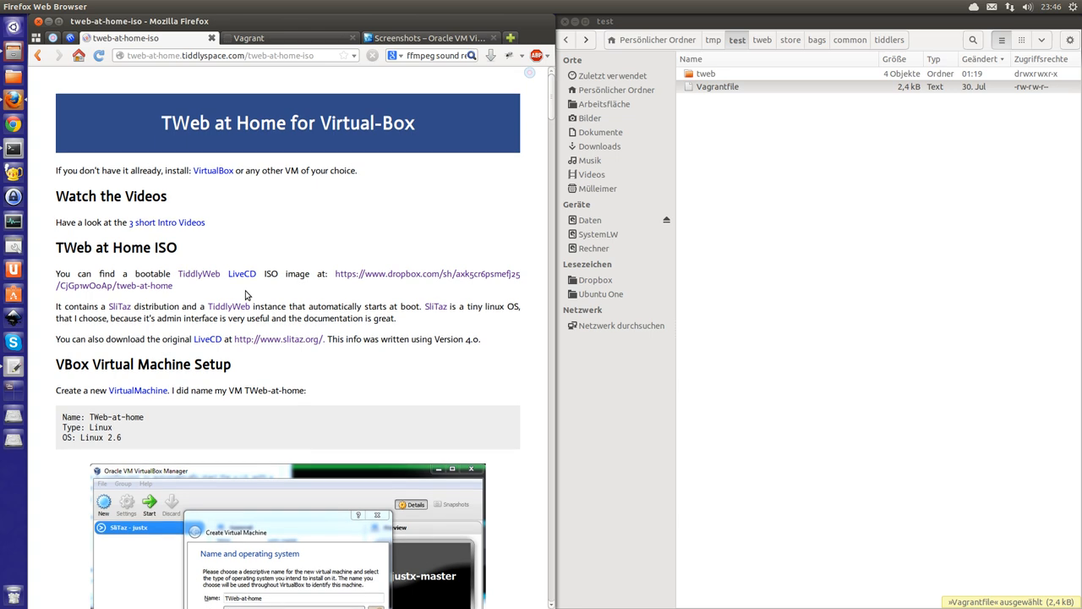
{"action": "mouse_move", "coordinate": [298, 203]}
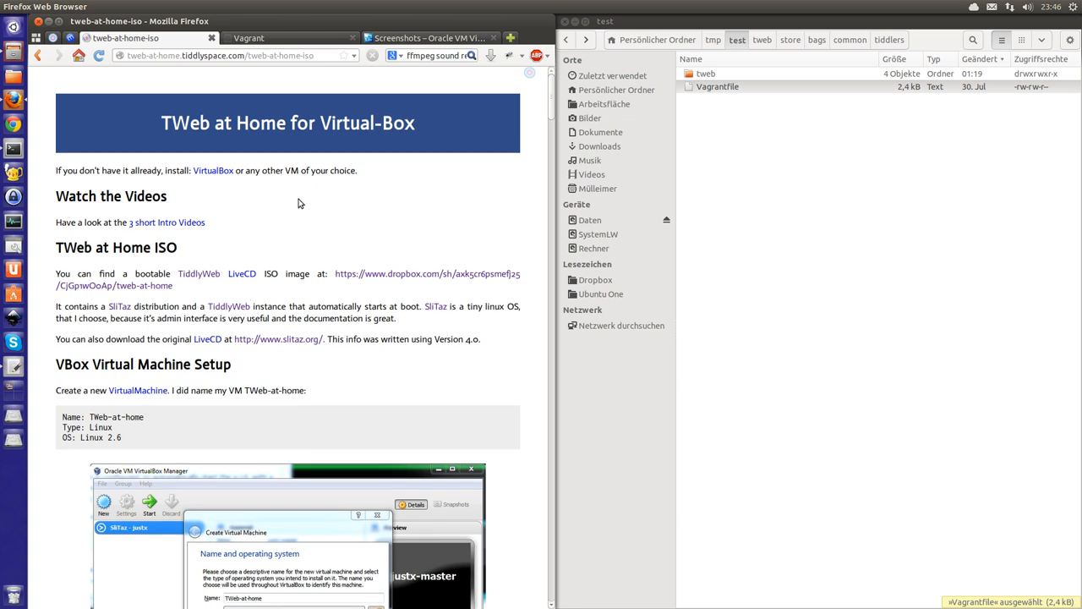
{"action": "mouse_move", "coordinate": [322, 112]}
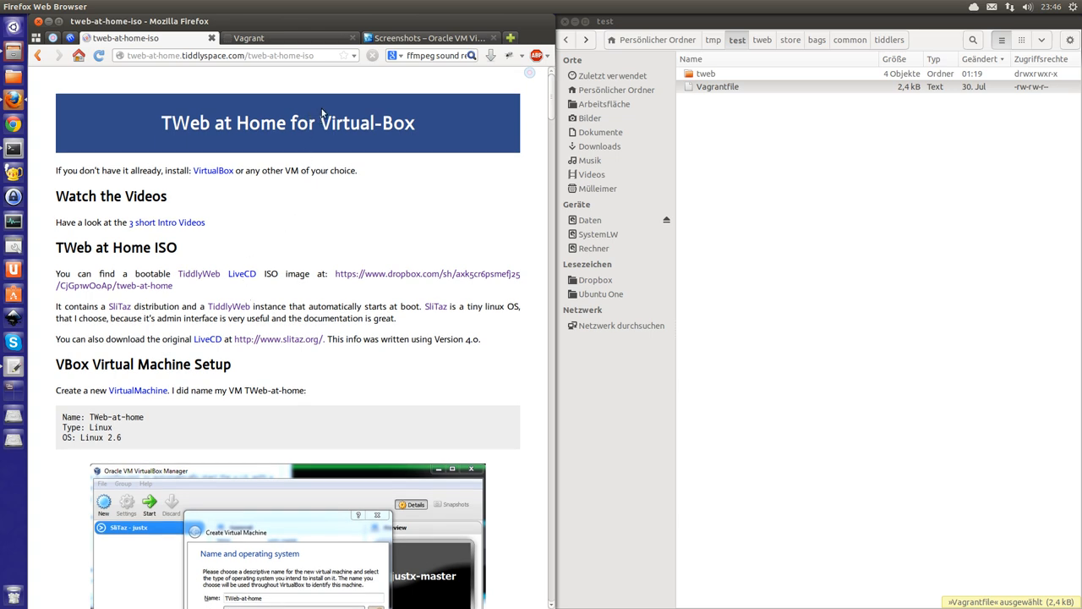
{"action": "mouse_move", "coordinate": [330, 81]}
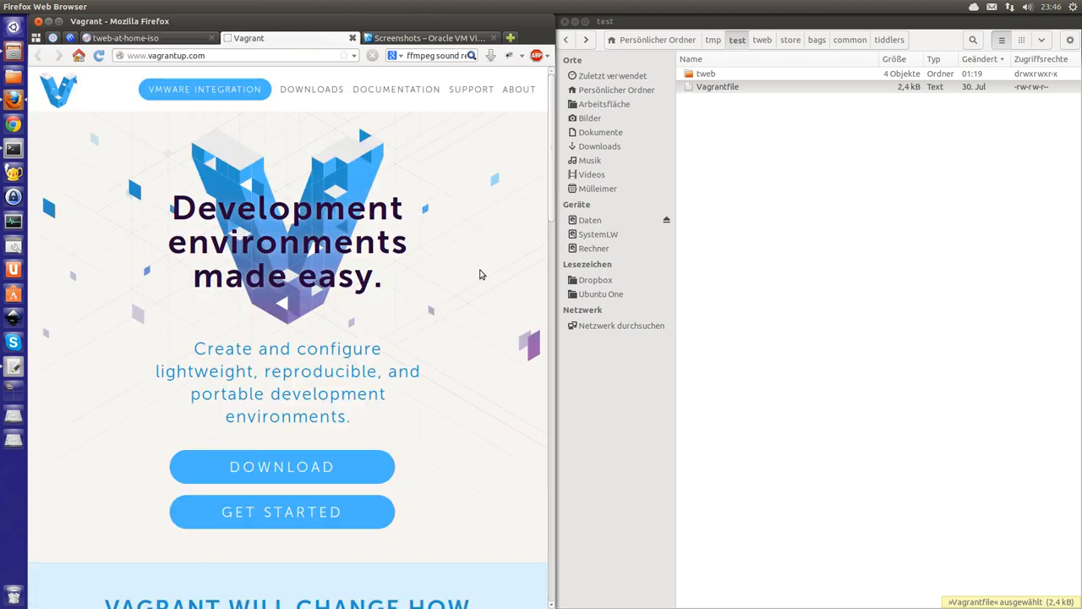
{"action": "mouse_move", "coordinate": [355, 365]}
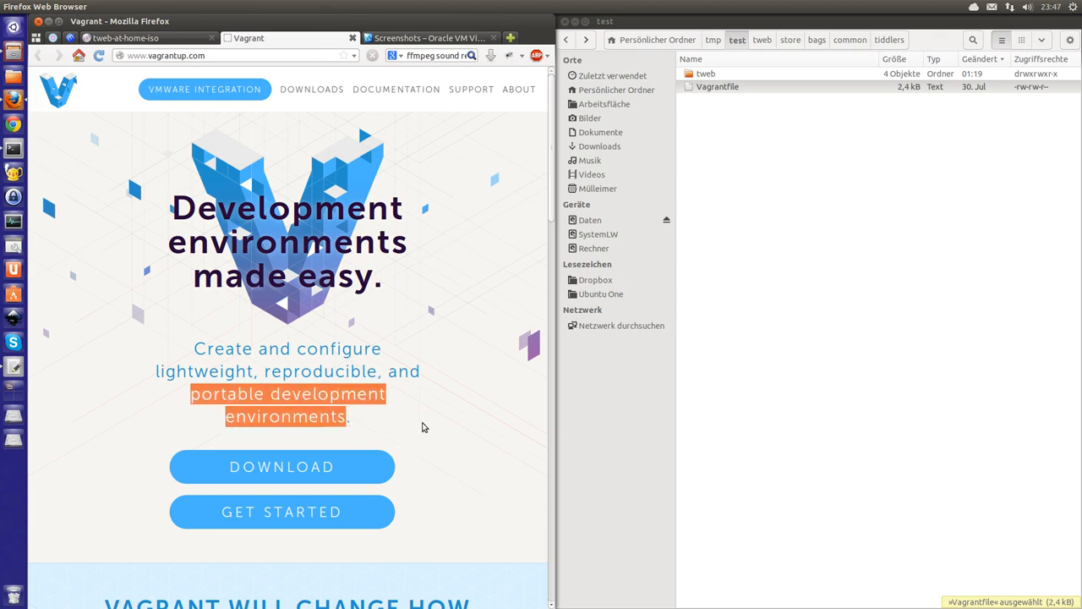
{"action": "mouse_move", "coordinate": [431, 417]}
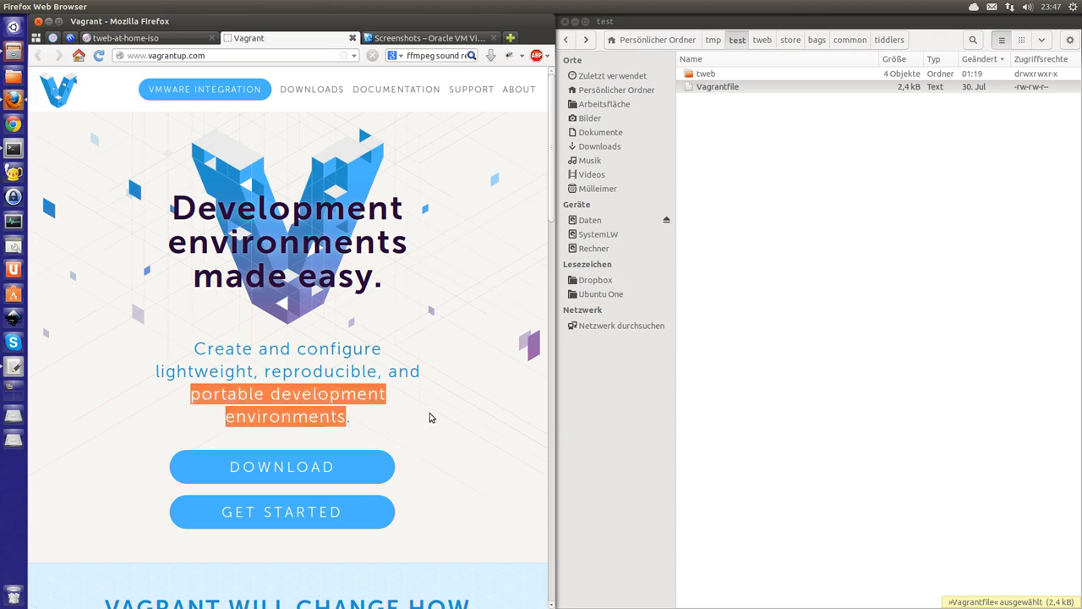
{"action": "mouse_move", "coordinate": [460, 396]}
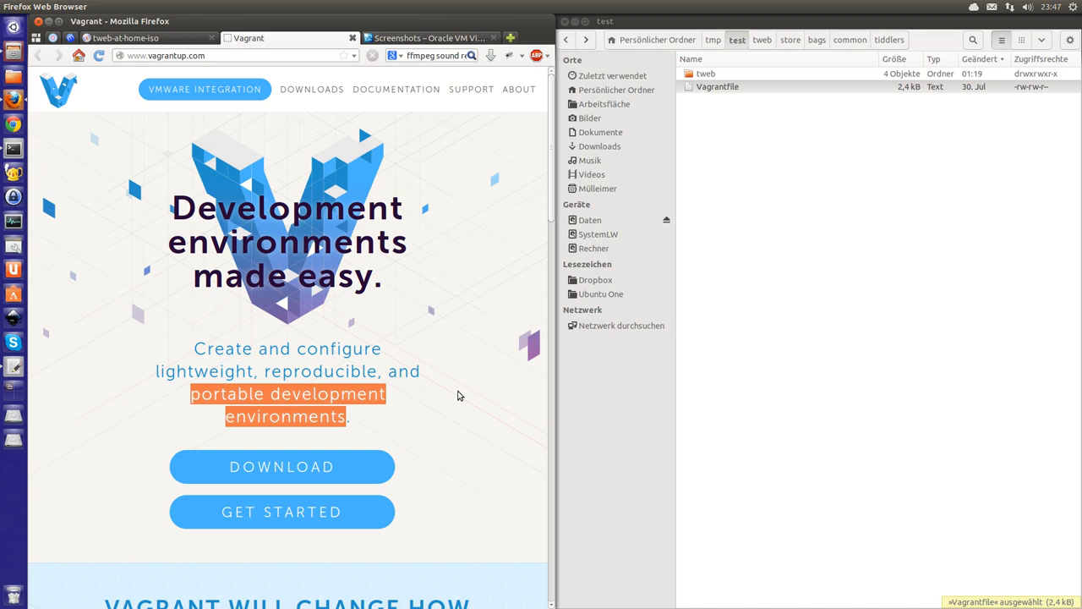
{"action": "mouse_move", "coordinate": [430, 93]}
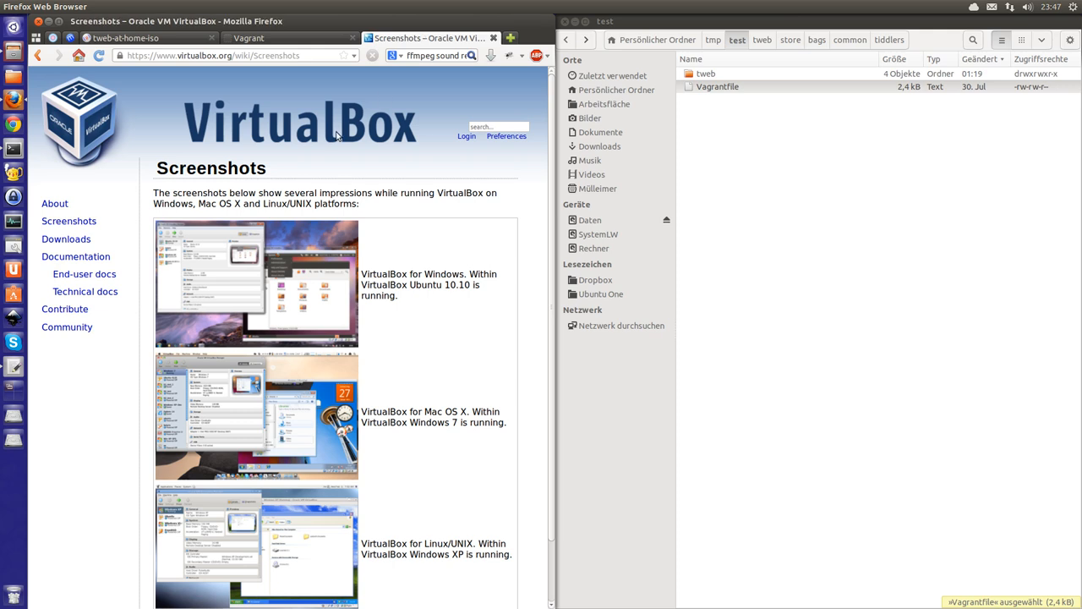
Go to the Vagrant site's DOWNLOADS section and open the v1.2.7 installer list.
{"action": "double_click", "coordinate": [444, 274]}
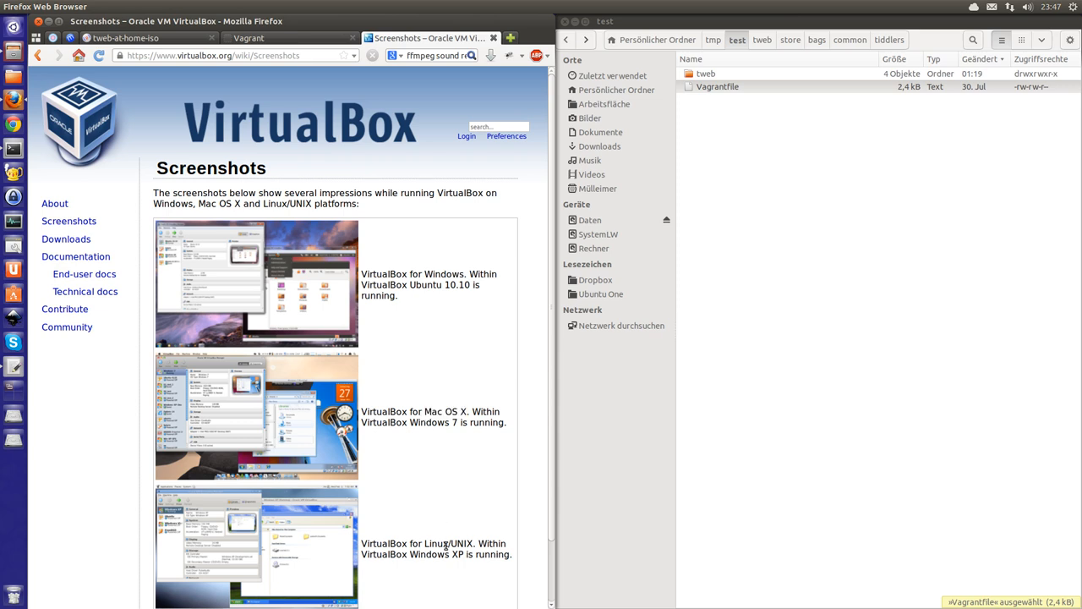
{"action": "mouse_move", "coordinate": [448, 516]}
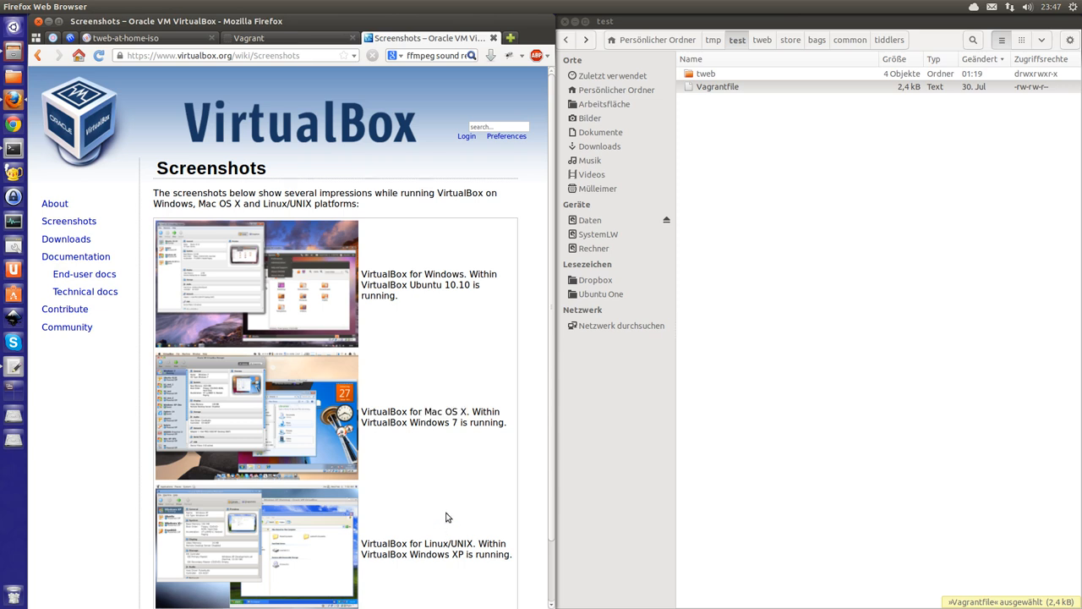
{"action": "mouse_move", "coordinate": [471, 302]}
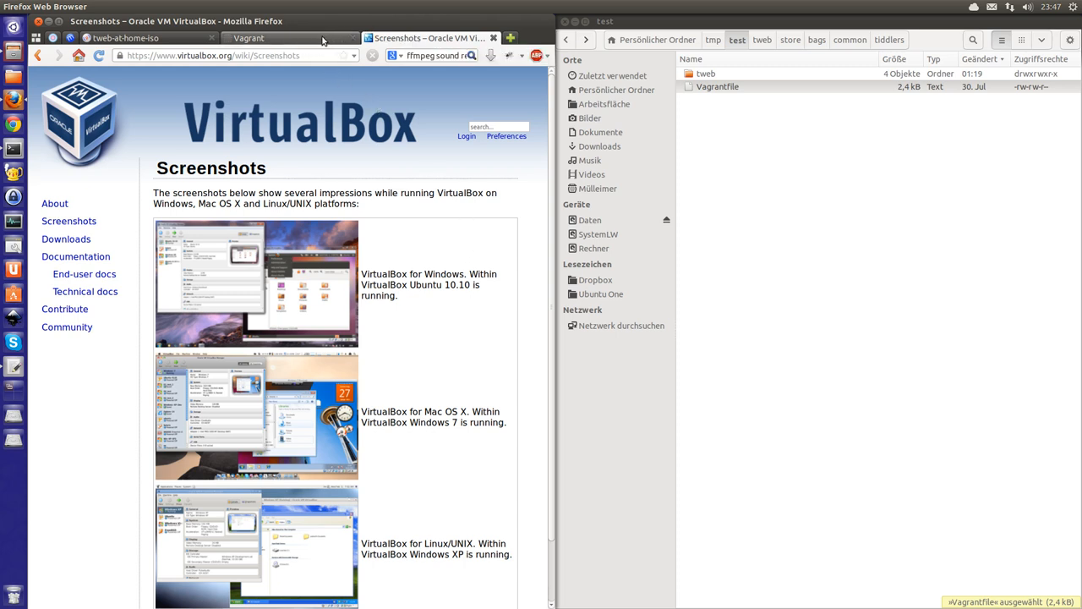
{"action": "left_click", "coordinate": [248, 38]}
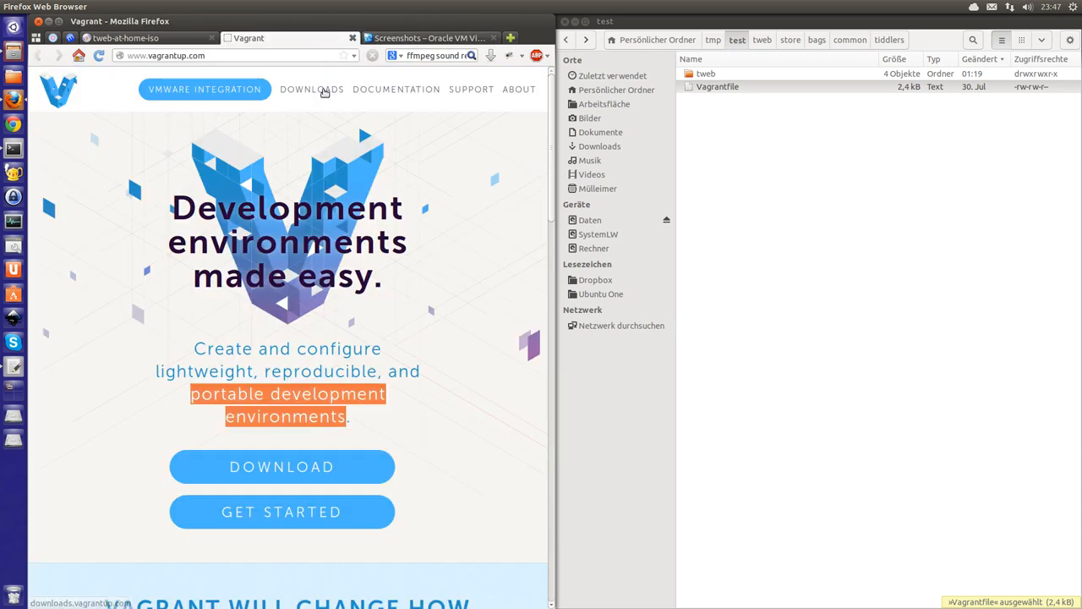
{"action": "left_click", "coordinate": [312, 89]}
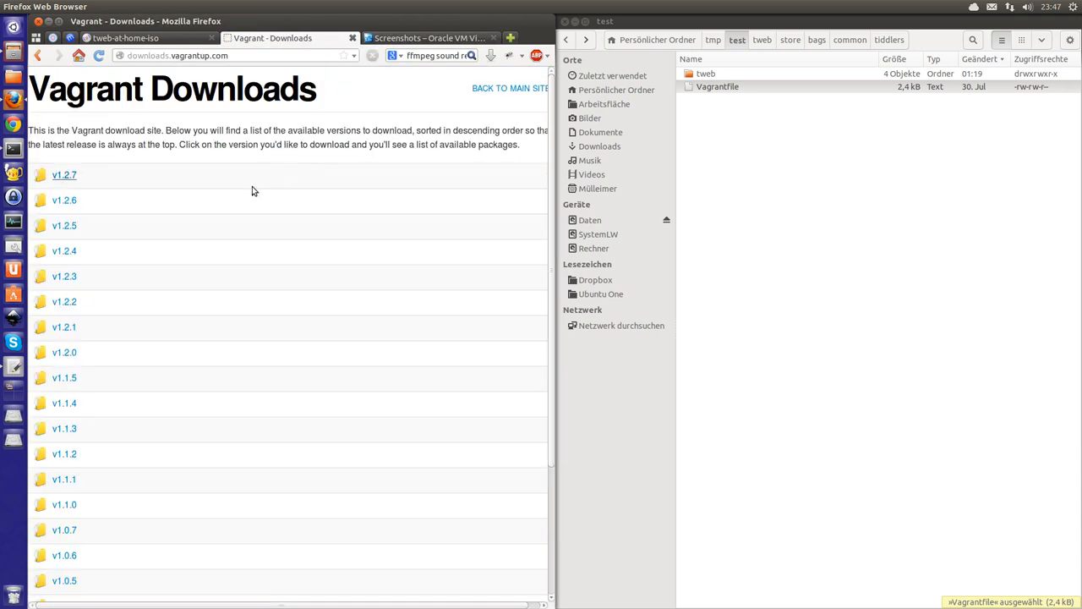
{"action": "left_click", "coordinate": [64, 174]}
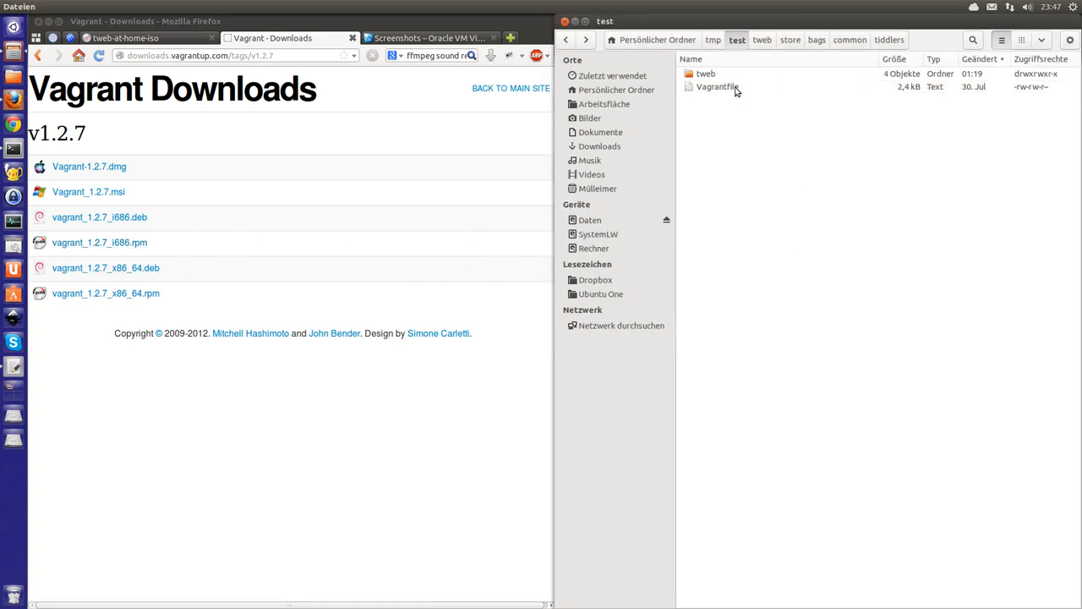
Open the test folder's Vagrantfile in gedit.
{"action": "left_click", "coordinate": [716, 87]}
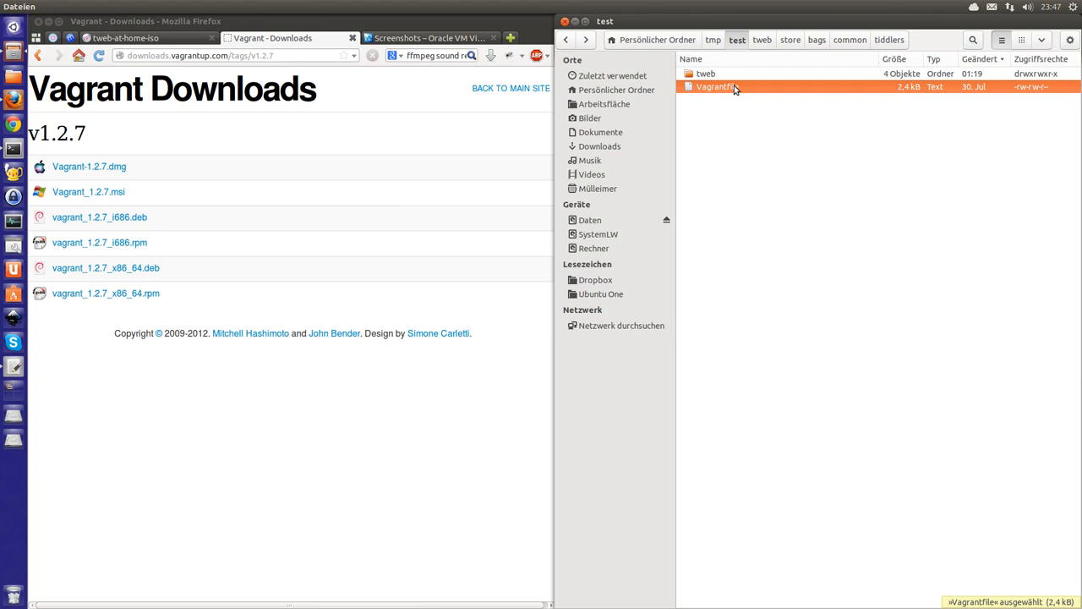
{"action": "double_click", "coordinate": [716, 86]}
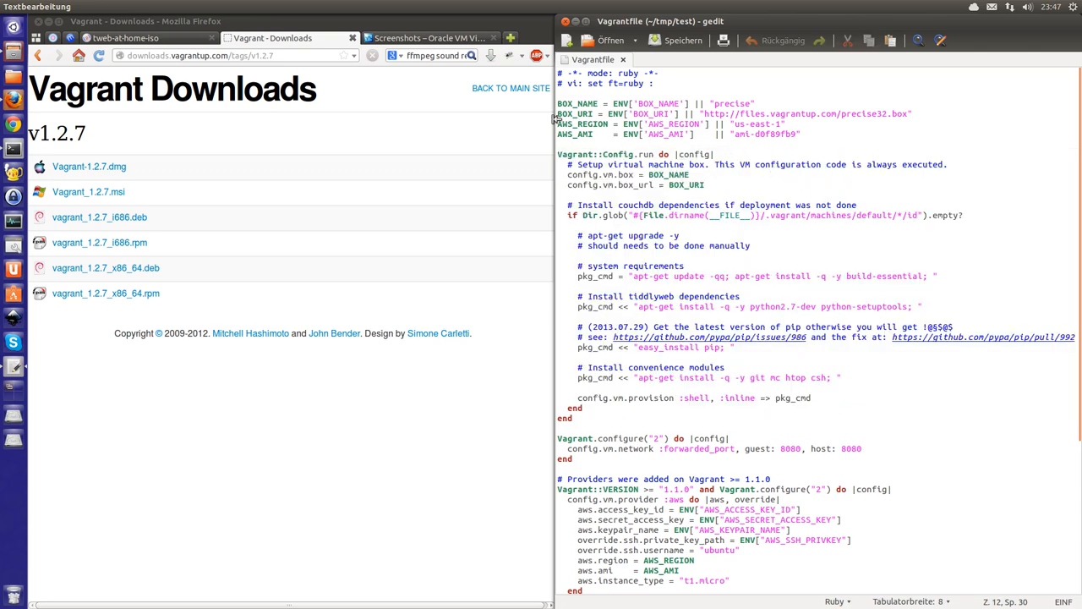
Open a new blank Firefox tab.
{"action": "left_click", "coordinate": [511, 38]}
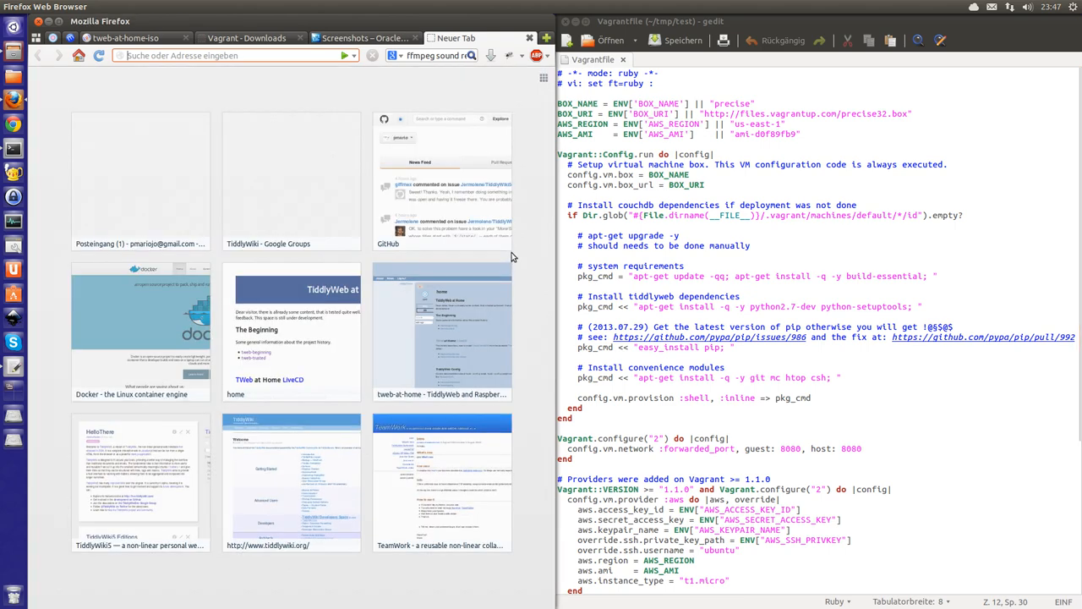
{"action": "mouse_move", "coordinate": [17, 150]}
{"action": "type", "text": "0.0.0.0:8080/default"}
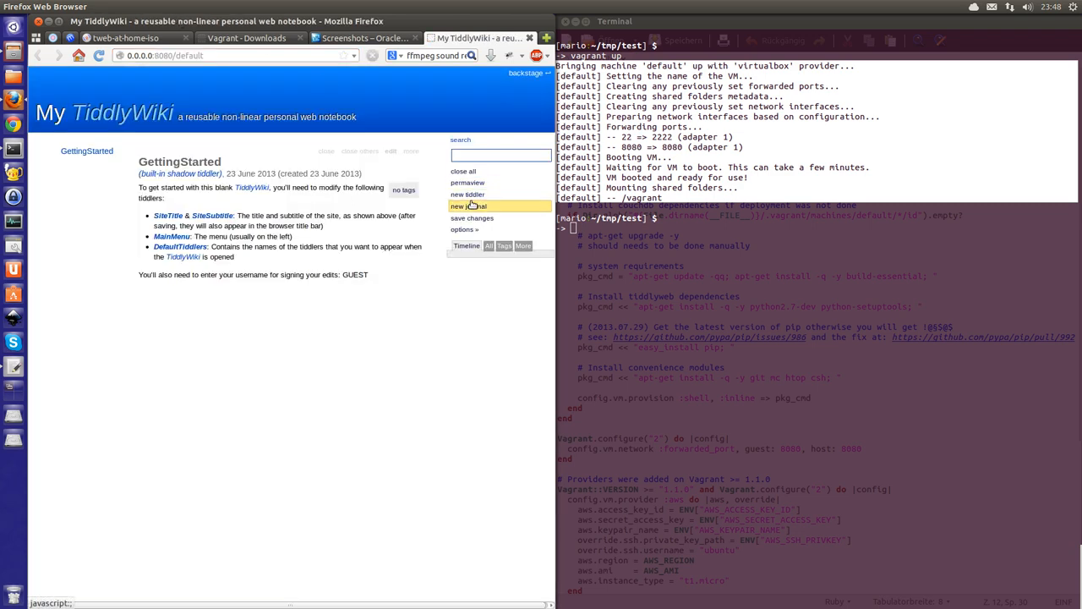
Create a tiddler titled 'New Tiddler' and save it with done.
{"action": "left_click", "coordinate": [468, 194]}
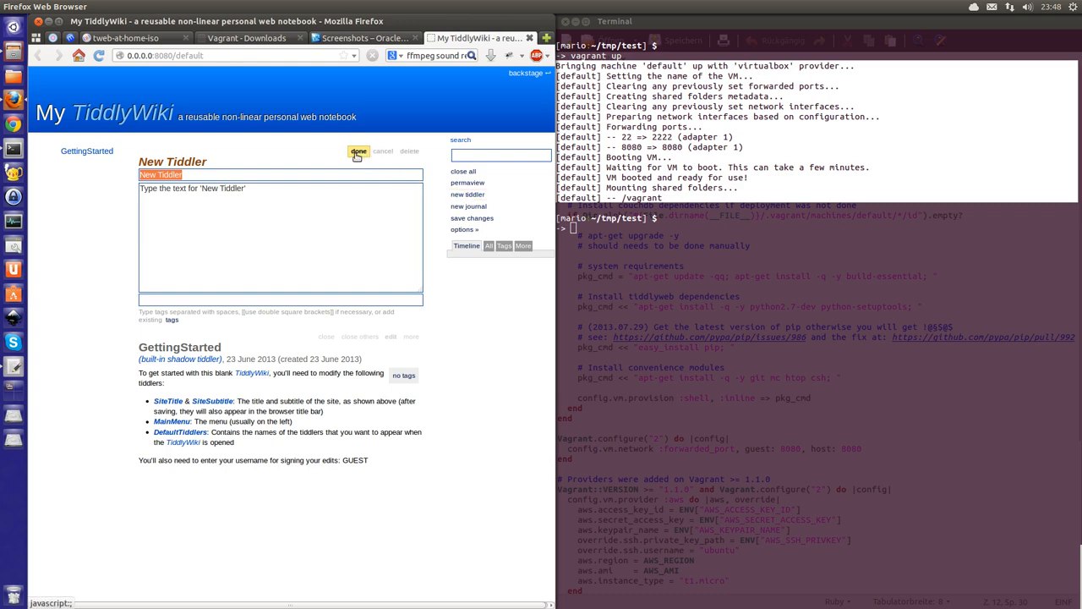
{"action": "left_click", "coordinate": [357, 152]}
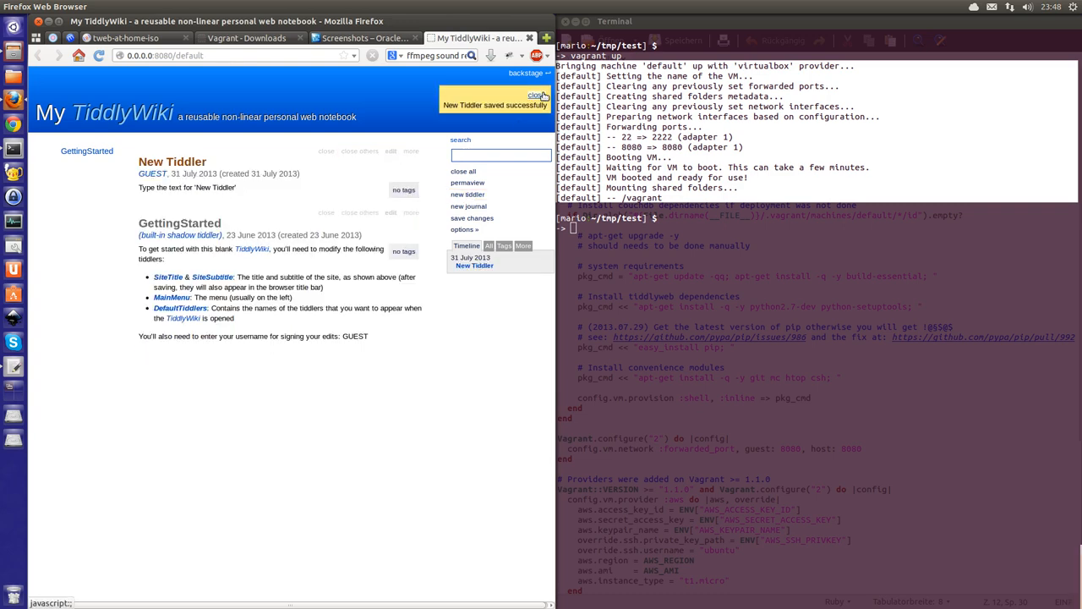
{"action": "mouse_move", "coordinate": [13, 52]}
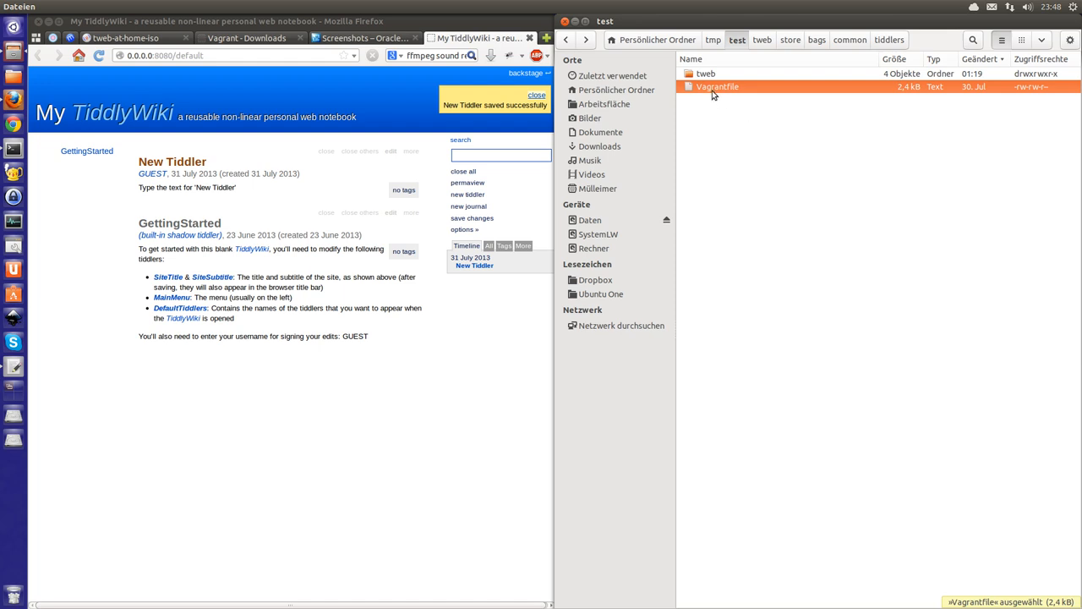
{"action": "mouse_move", "coordinate": [701, 78]}
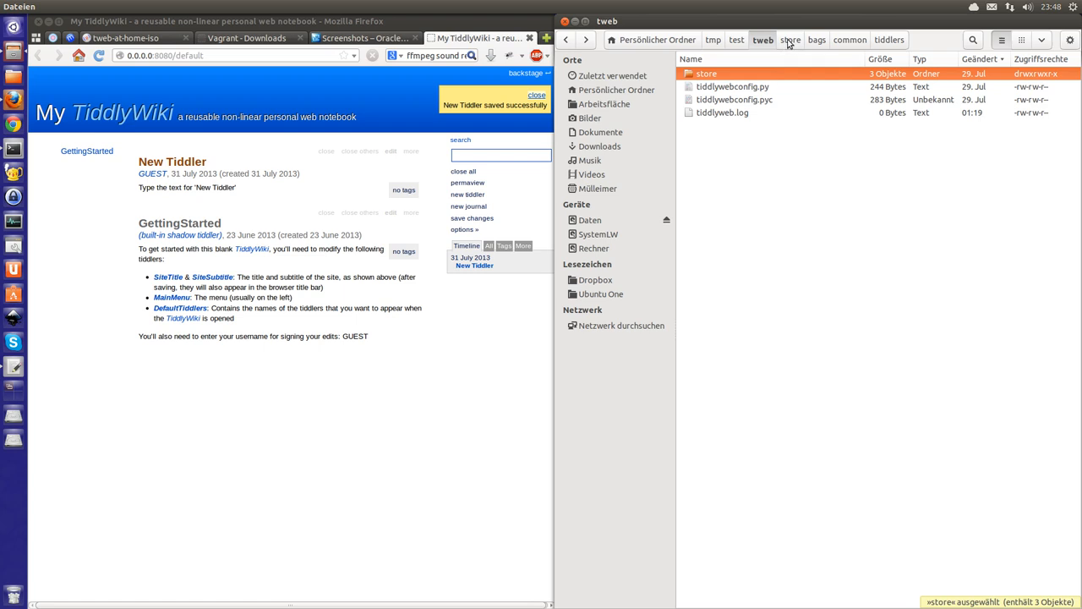
Browse to bags/common/tiddlers/New%20Tiddler and select revision file 1.
{"action": "left_click", "coordinate": [817, 39]}
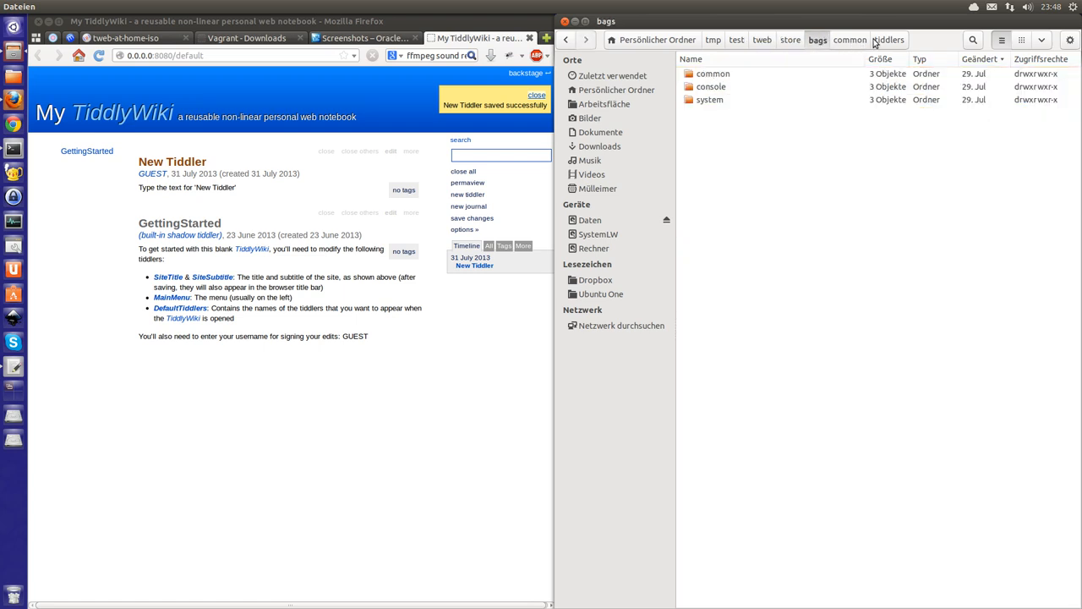
{"action": "left_click", "coordinate": [890, 40]}
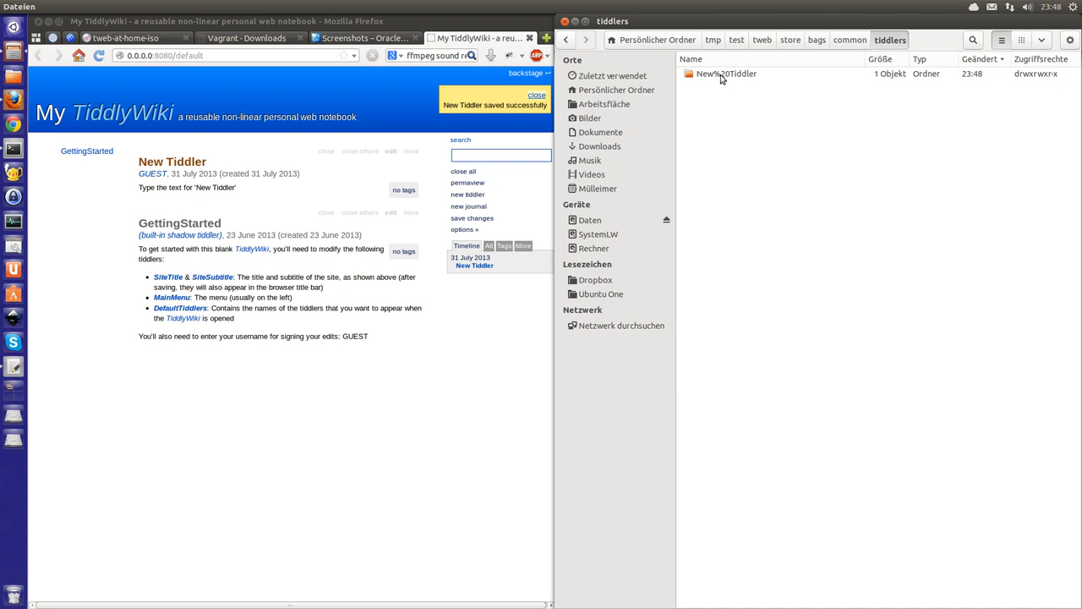
{"action": "double_click", "coordinate": [726, 74]}
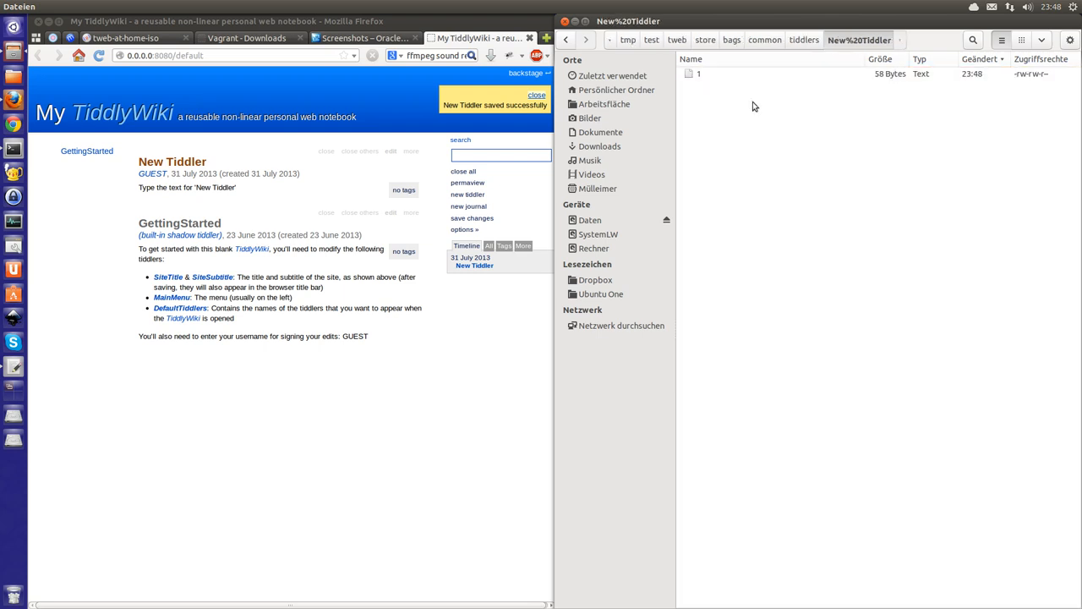
{"action": "left_click", "coordinate": [698, 73]}
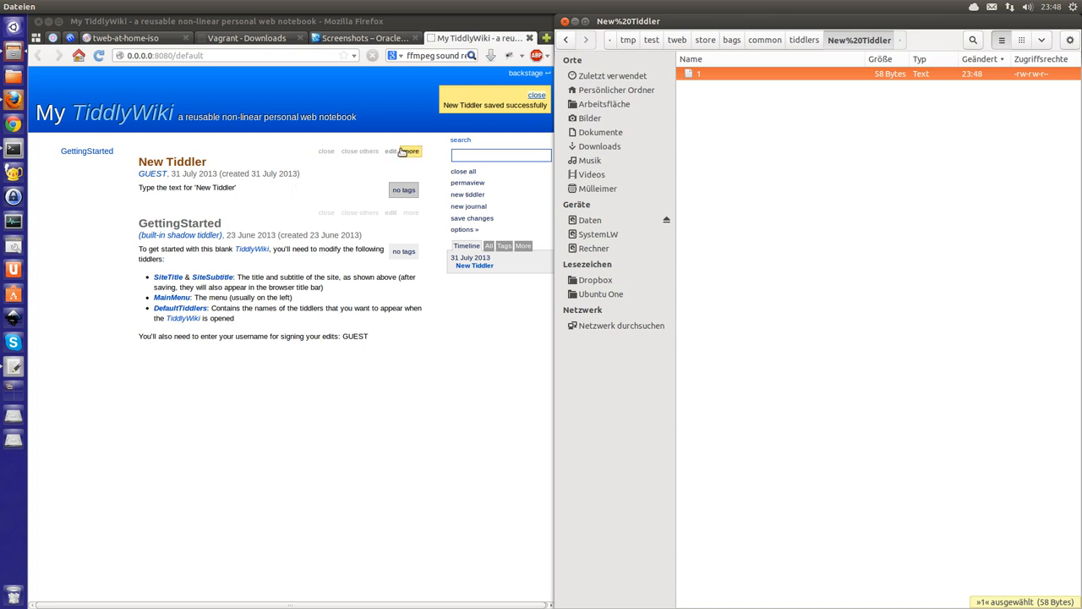
Change New Tiddler's text to 'some text', save, and open revision file 2 in gedit.
{"action": "left_click", "coordinate": [391, 151]}
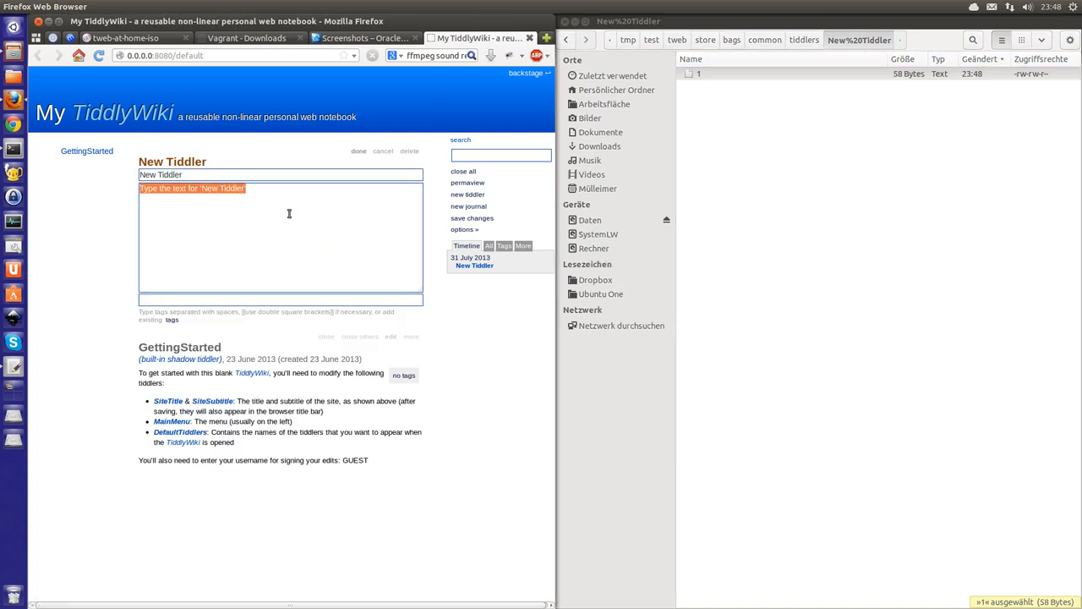
{"action": "type", "text": "some t"}
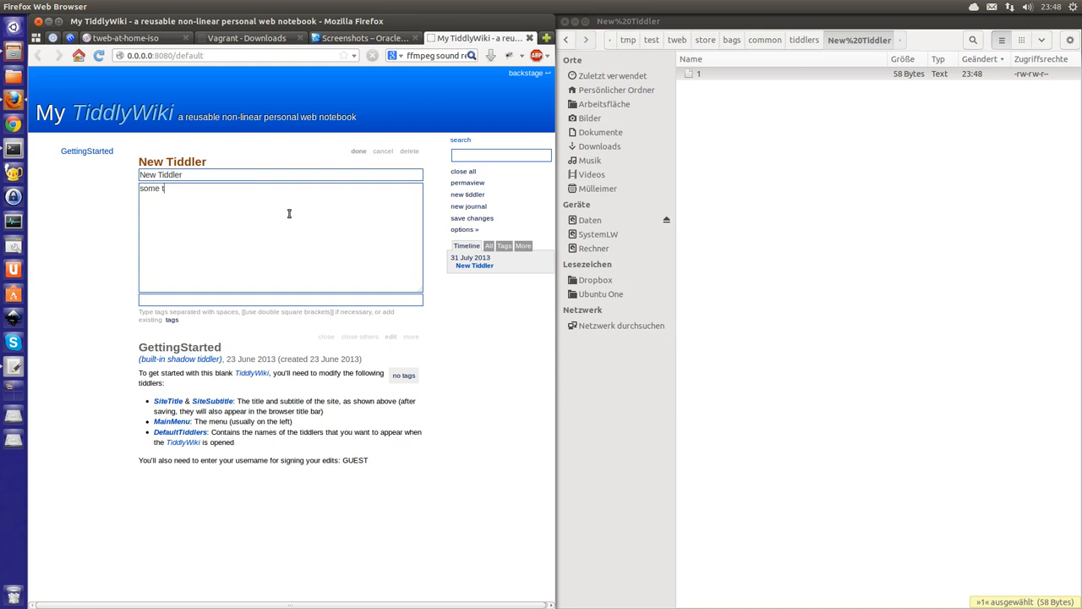
{"action": "left_click", "coordinate": [358, 151]}
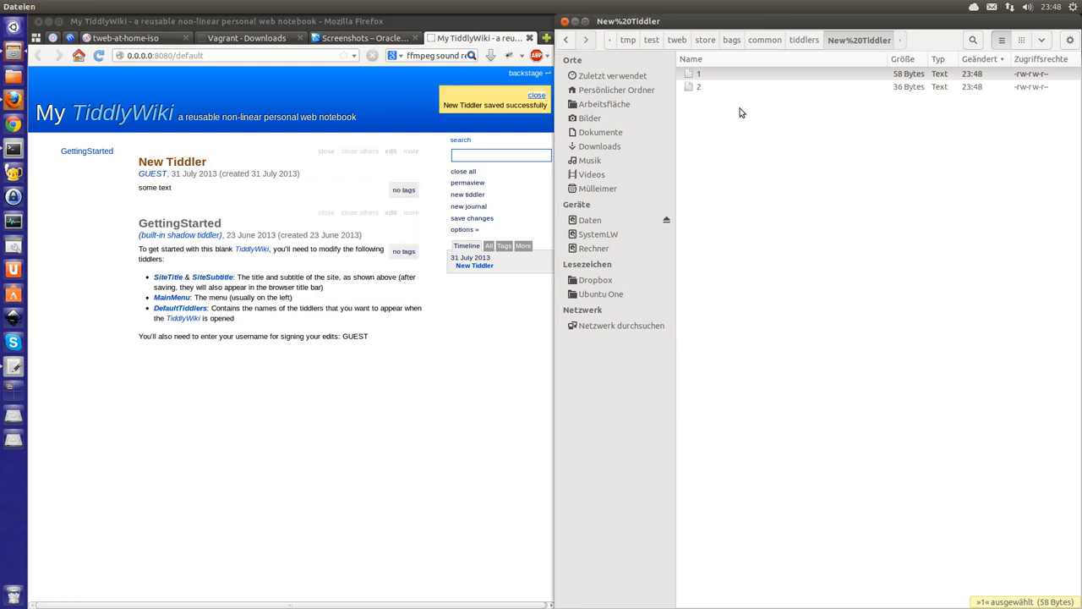
{"action": "left_click", "coordinate": [699, 86]}
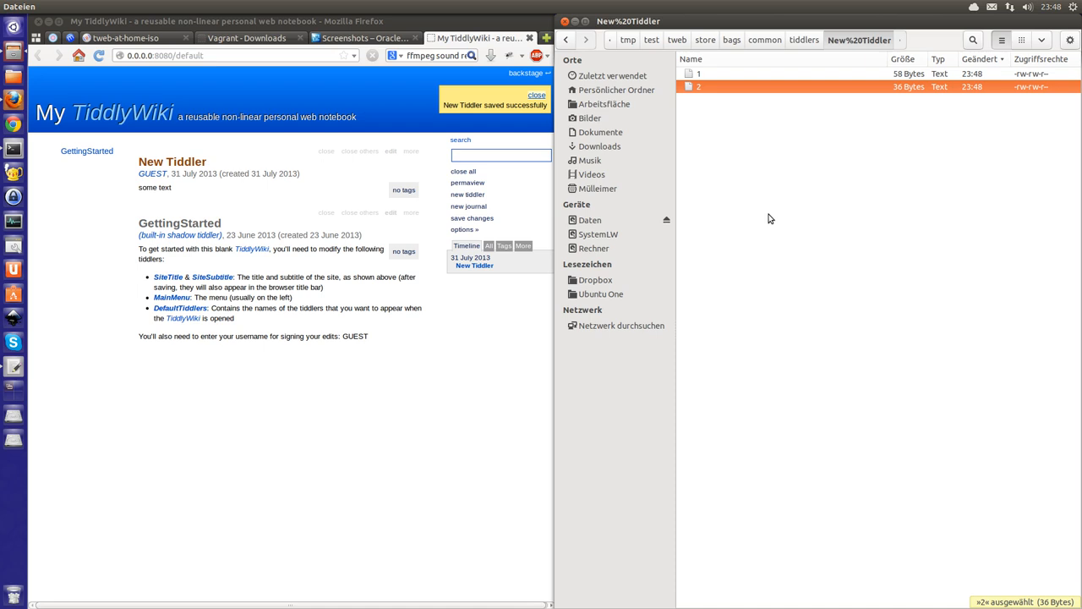
{"action": "mouse_move", "coordinate": [771, 230]}
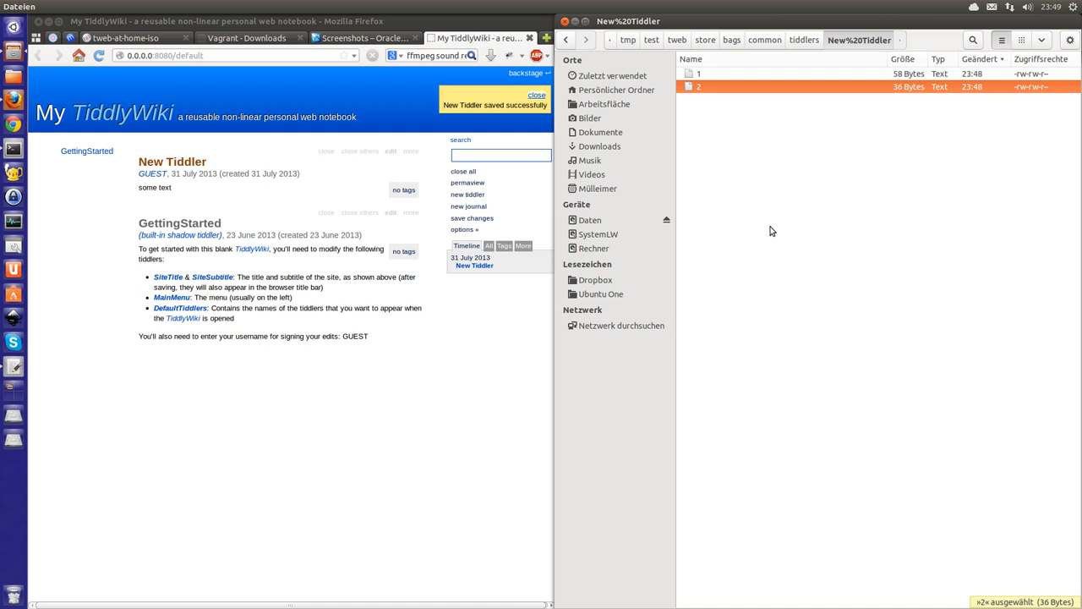
{"action": "mouse_move", "coordinate": [712, 91]}
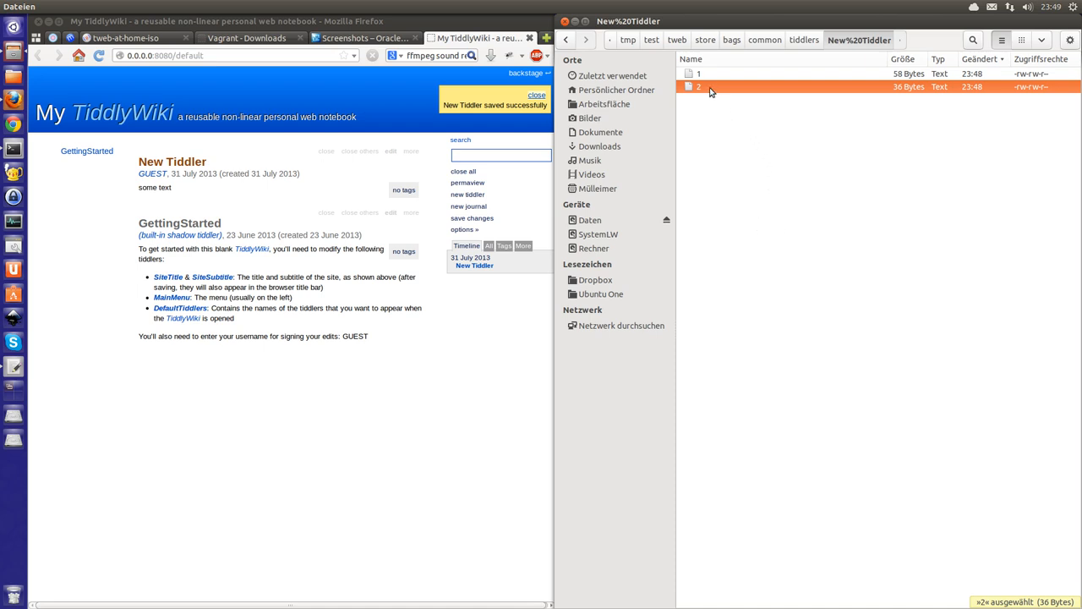
{"action": "double_click", "coordinate": [698, 86]}
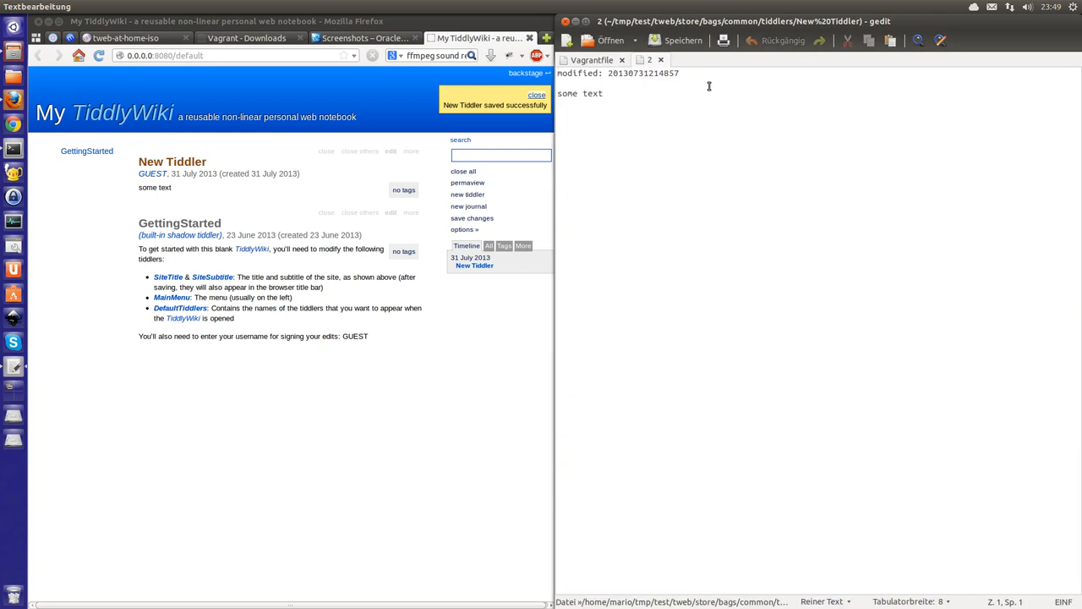
Place the cursor after 'some text' in revision file 2.
{"action": "left_click", "coordinate": [604, 93]}
{"action": "type", "text": "second line"}
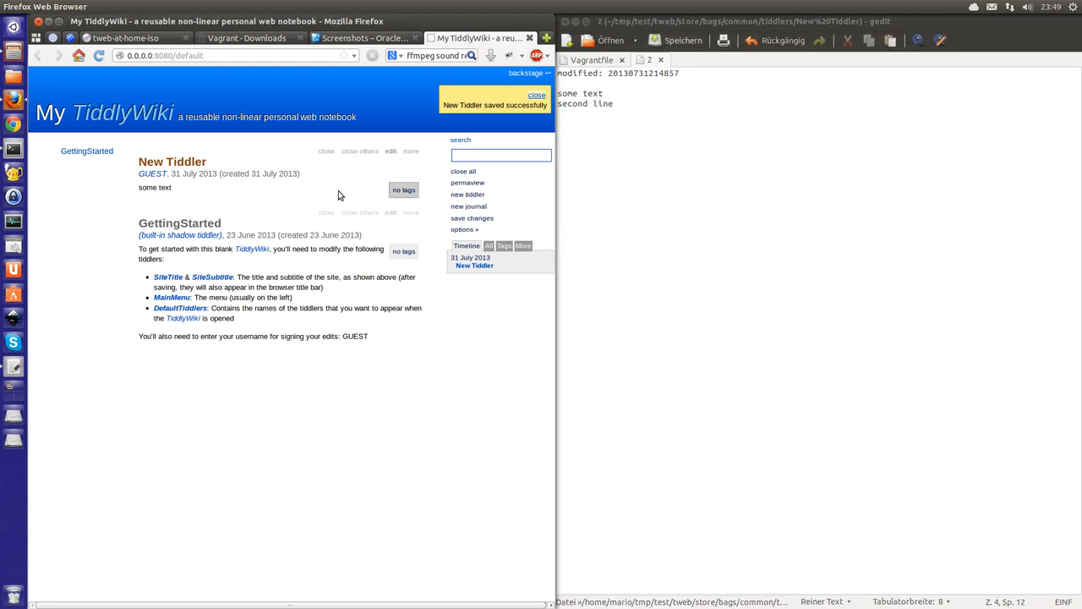
{"action": "mouse_move", "coordinate": [152, 80]}
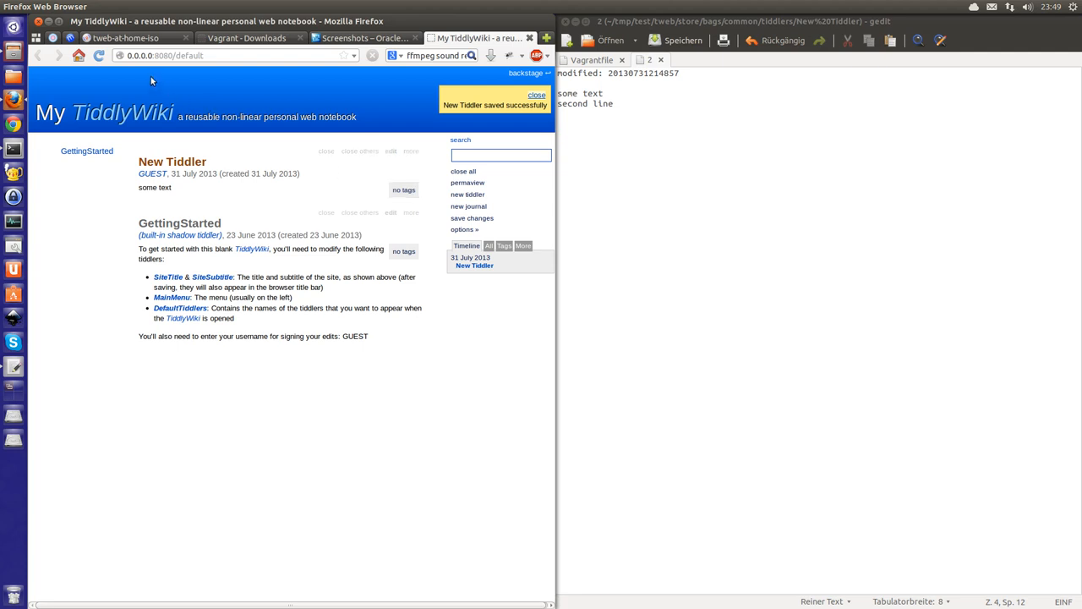
{"action": "mouse_move", "coordinate": [99, 55]}
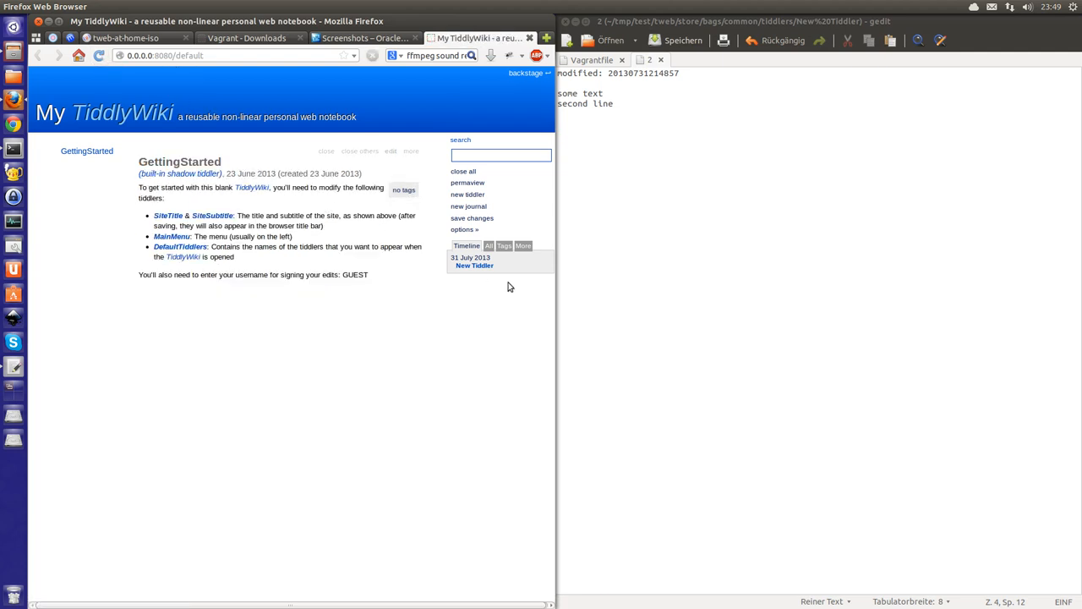
Reopen New Tiddler from the Timeline to show 'some text' and 'second line'.
{"action": "left_click", "coordinate": [474, 265]}
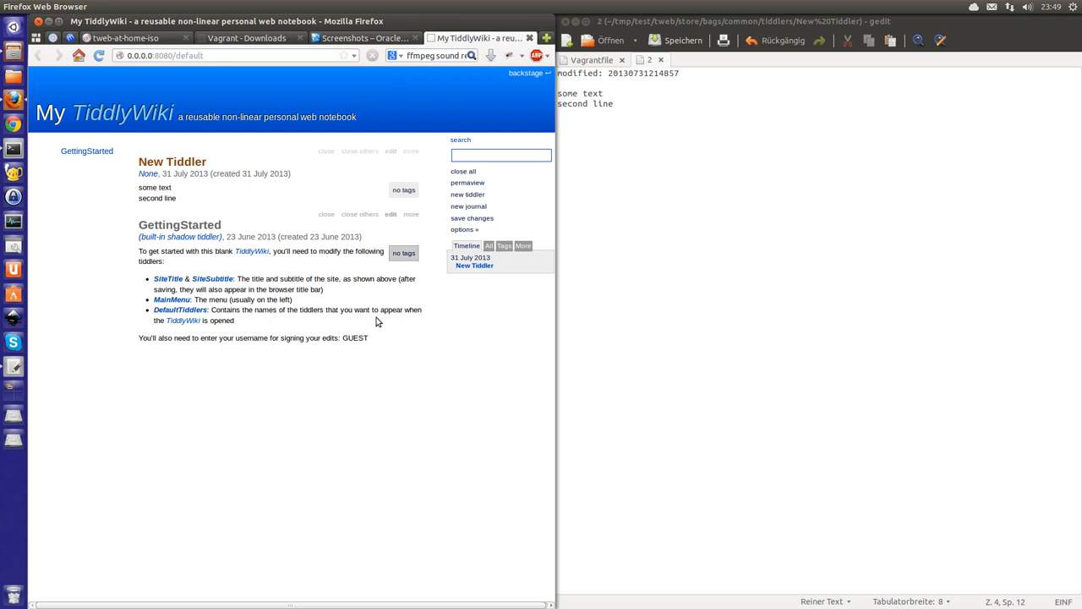
{"action": "mouse_move", "coordinate": [376, 308]}
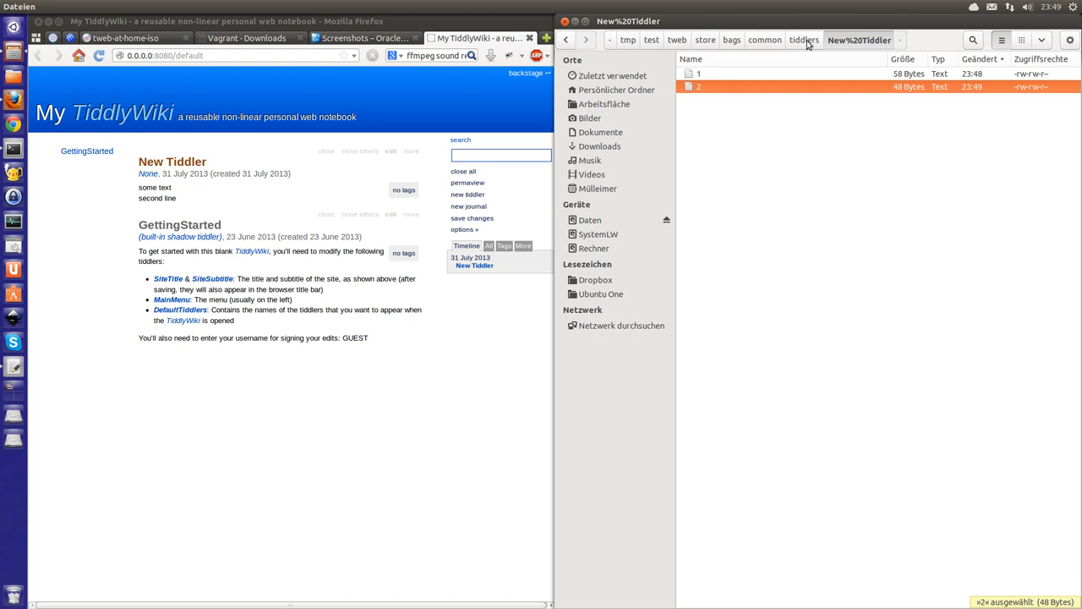
Return Files to the tiddlers folder and retitle the tiddler 'asdf'.
{"action": "left_click", "coordinate": [804, 40]}
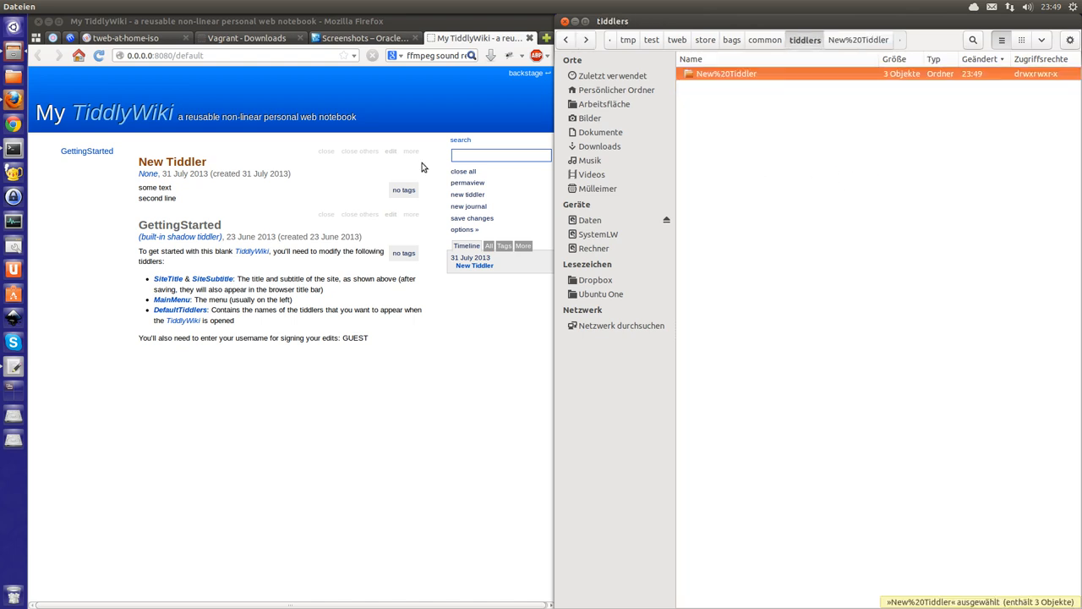
{"action": "left_click", "coordinate": [391, 151]}
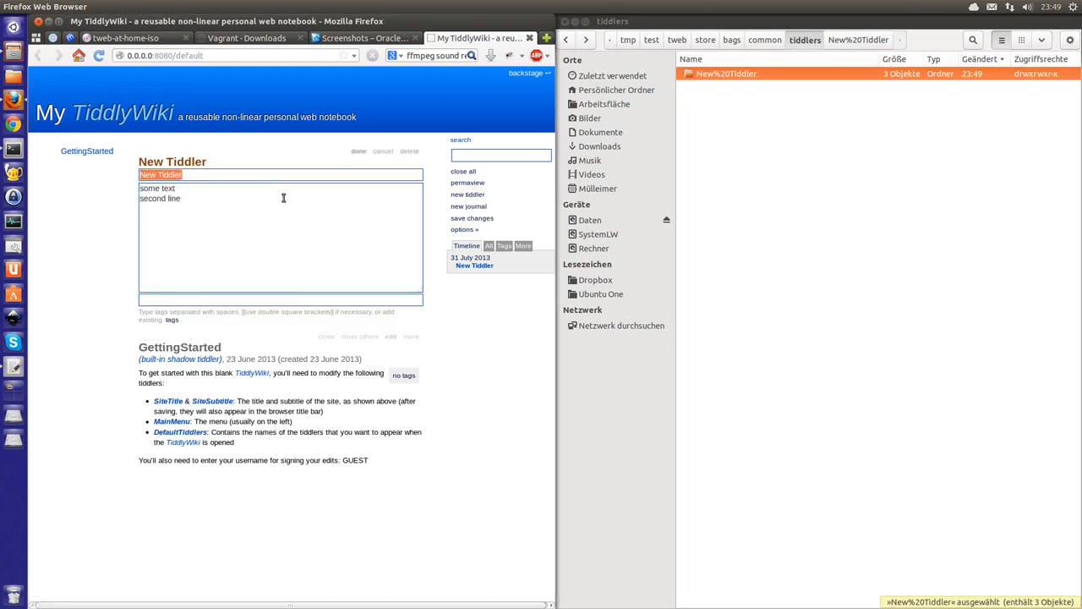
{"action": "left_click", "coordinate": [359, 151]}
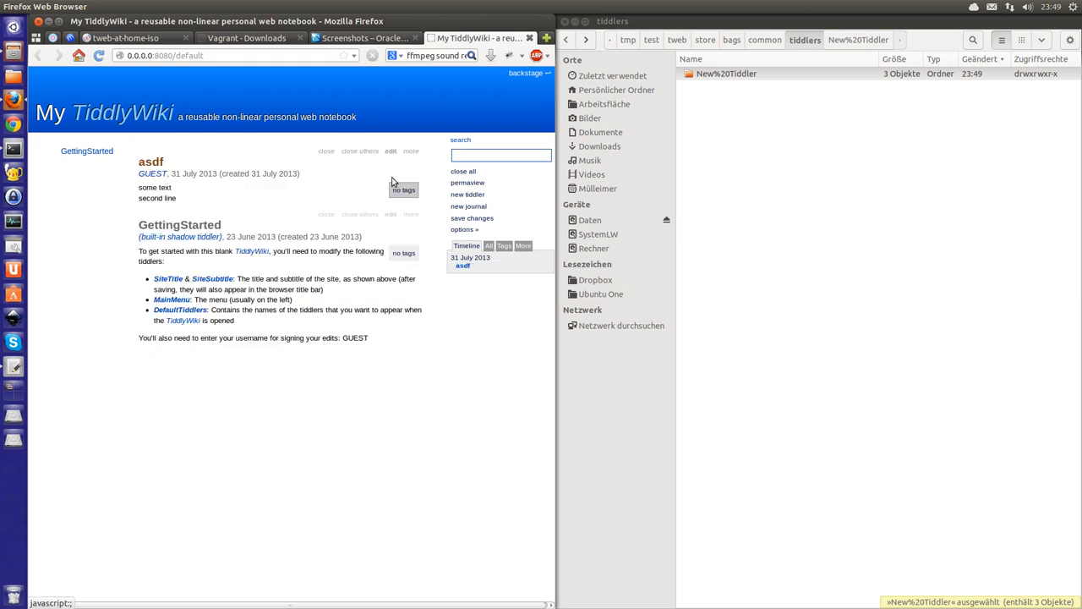
Create and save a blank New Tiddler, then start another new tiddler.
{"action": "left_click", "coordinate": [468, 195]}
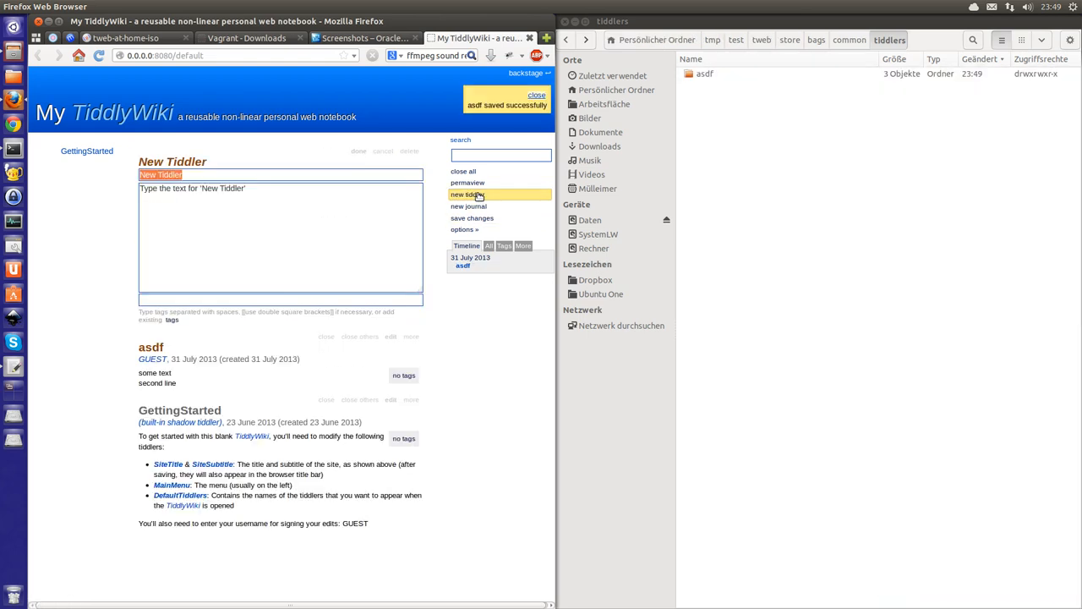
{"action": "left_click", "coordinate": [357, 151]}
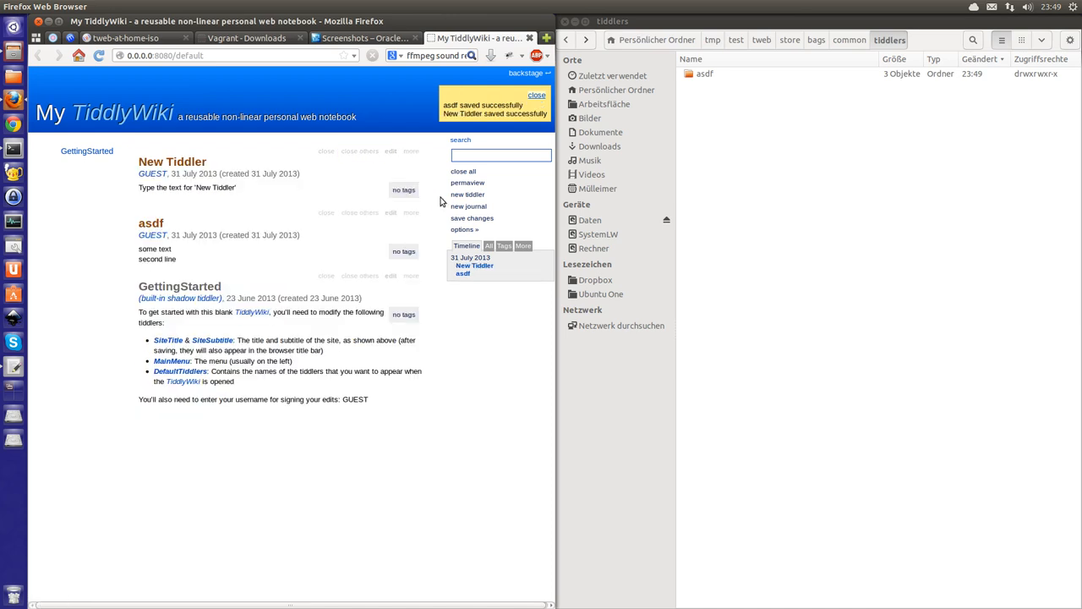
{"action": "left_click", "coordinate": [468, 195]}
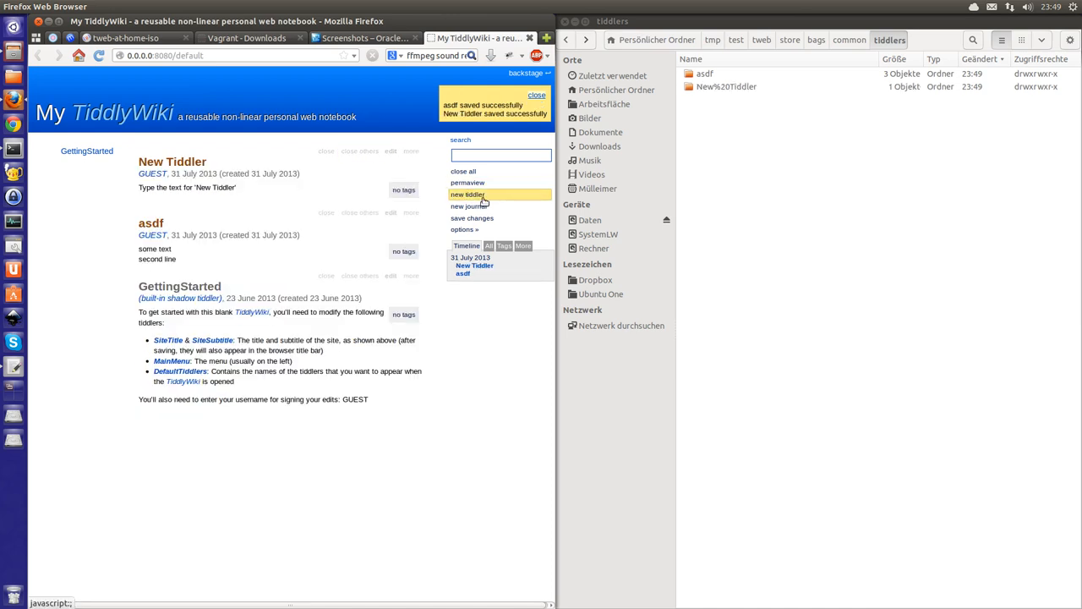
{"action": "mouse_move", "coordinate": [694, 345]}
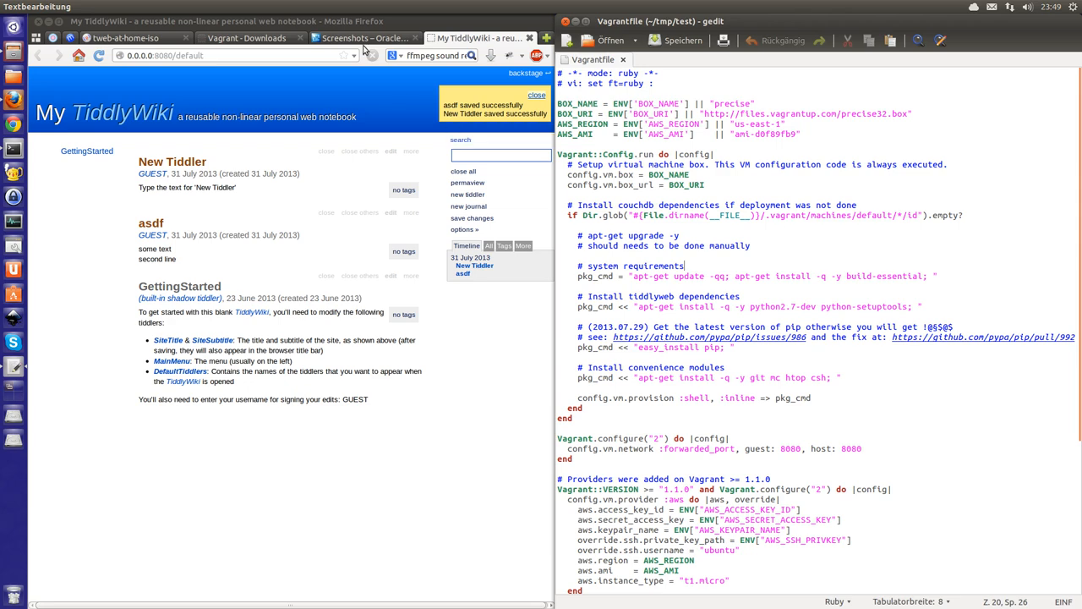
Return the Vagrant tab from Downloads to the Vagrant home page, then show TiddlyWiki.
{"action": "left_click", "coordinate": [364, 38]}
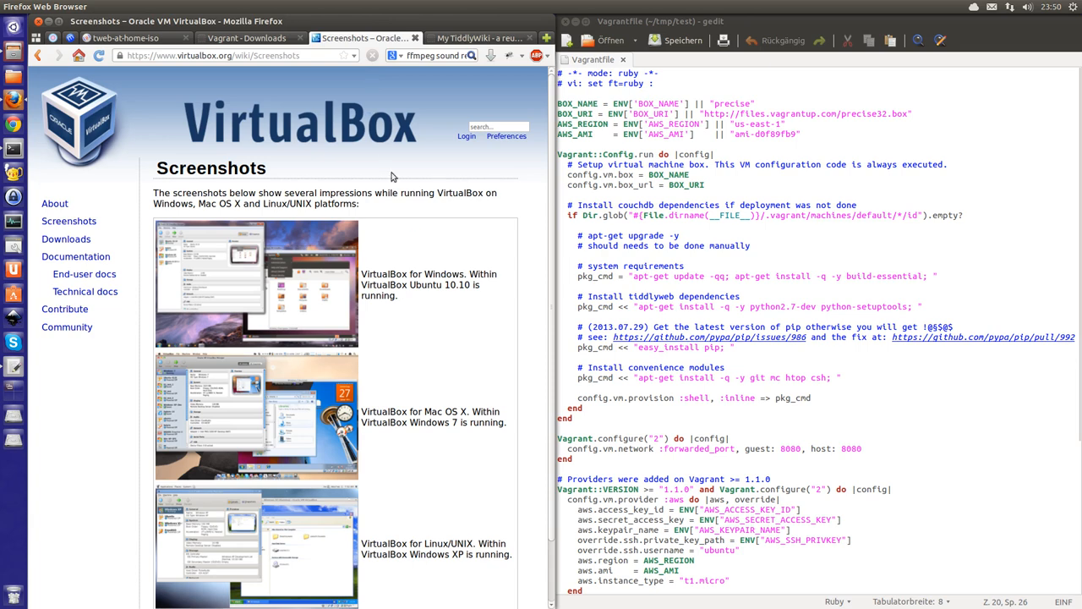
{"action": "left_click", "coordinate": [245, 37]}
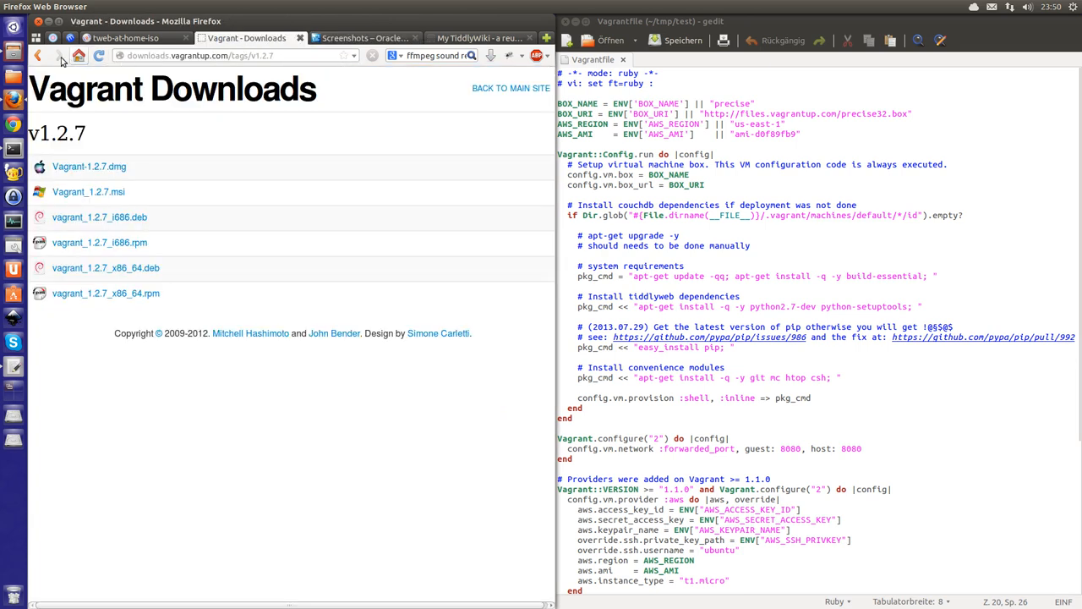
{"action": "left_click", "coordinate": [37, 55]}
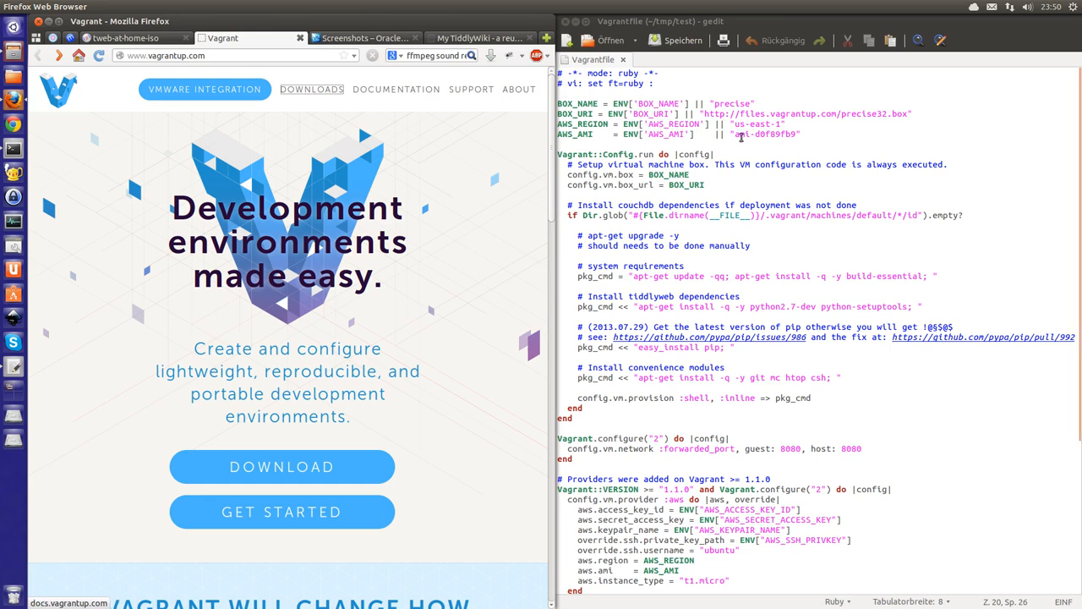
{"action": "mouse_move", "coordinate": [16, 149]}
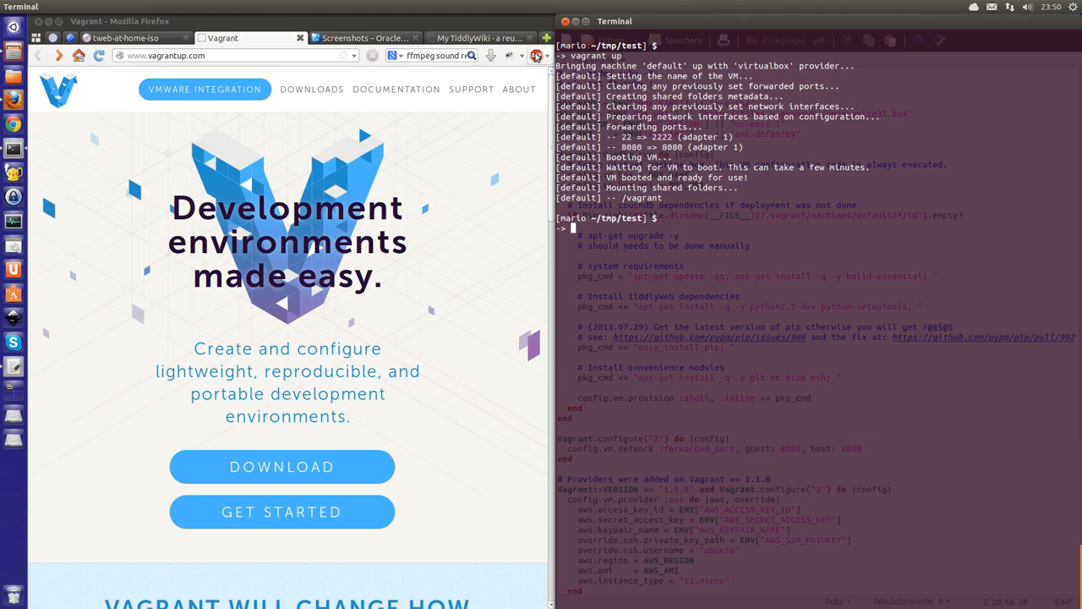
{"action": "left_click", "coordinate": [478, 38]}
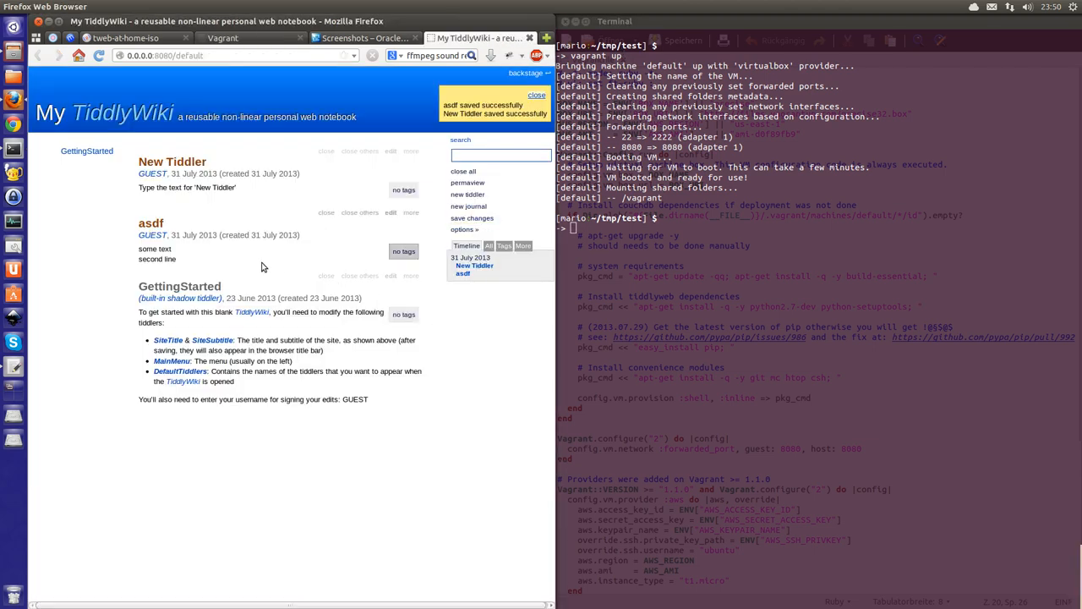